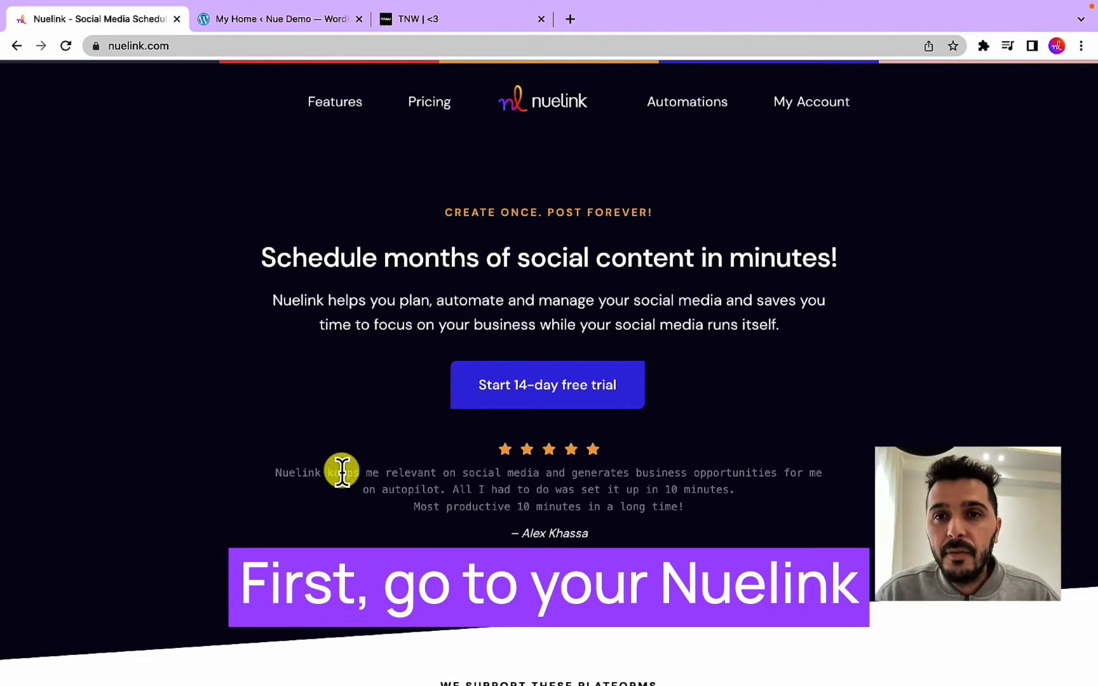
mouse_move(816, 101)
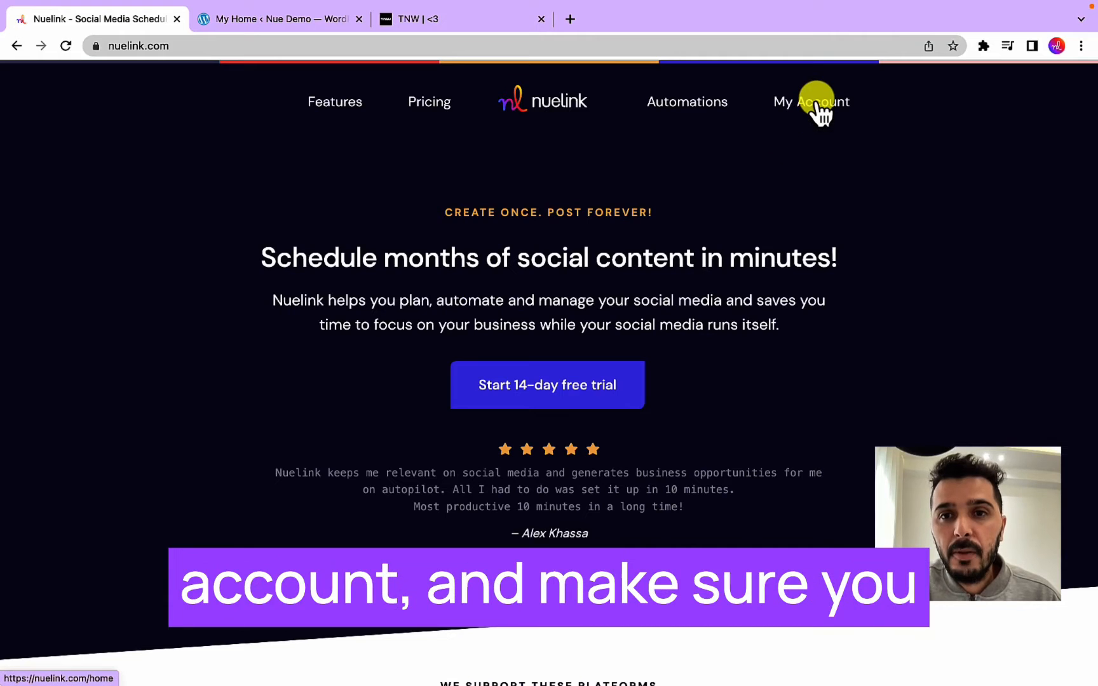
Open My Account's Social Channels page and browse the Connect Channel platform list
click(811, 102)
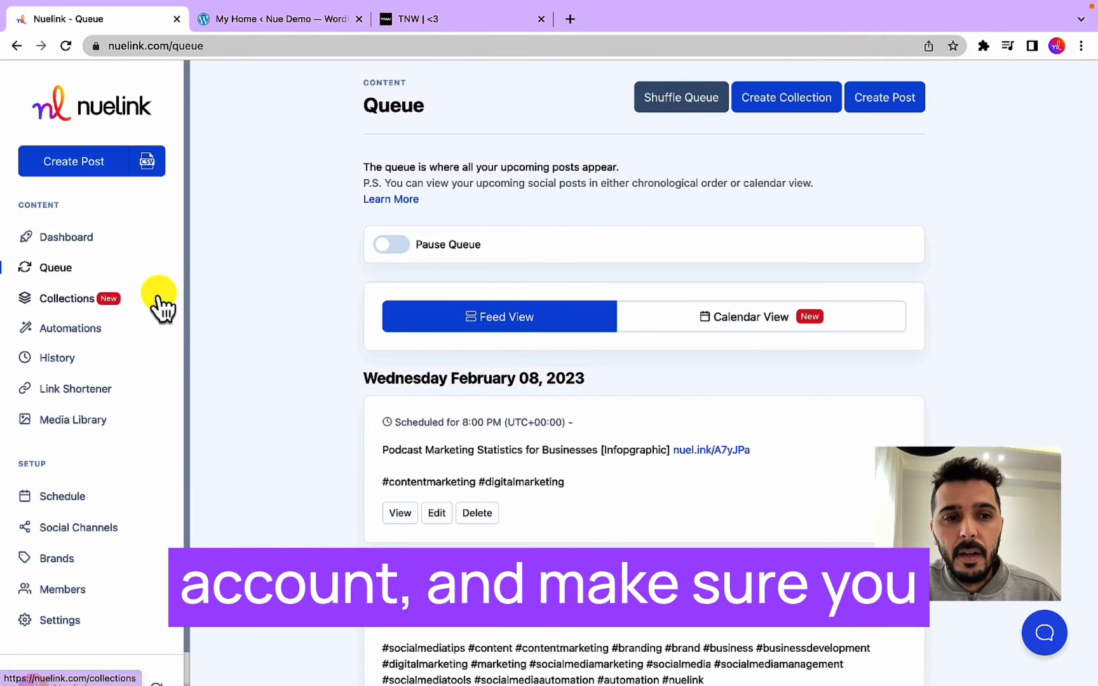
click(78, 527)
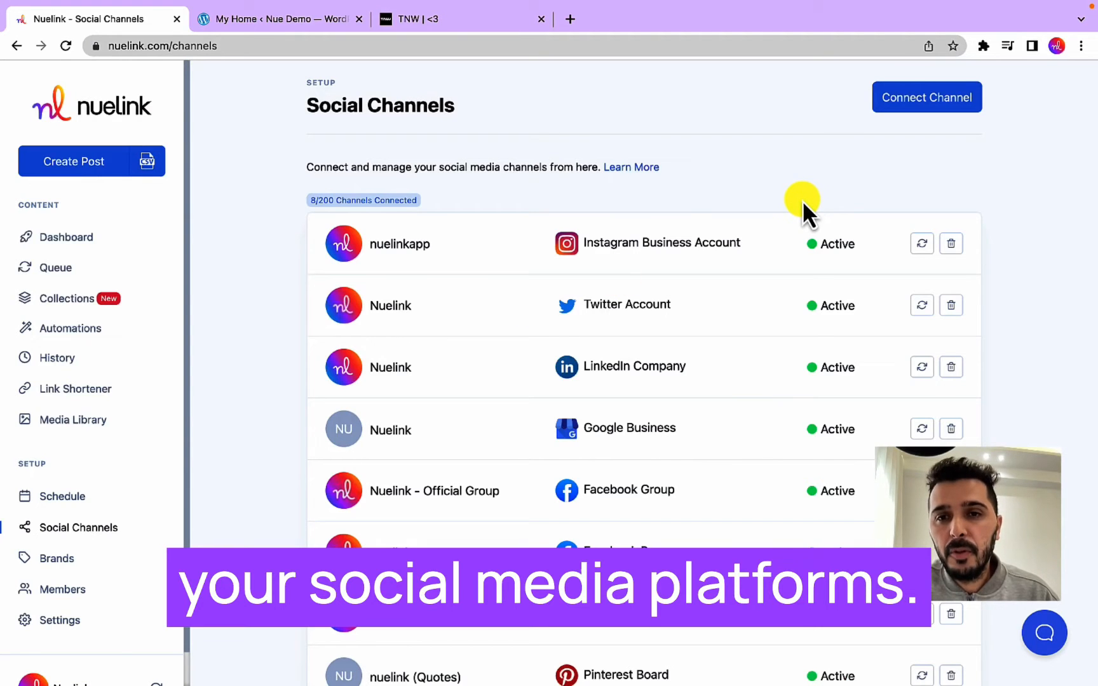
click(927, 97)
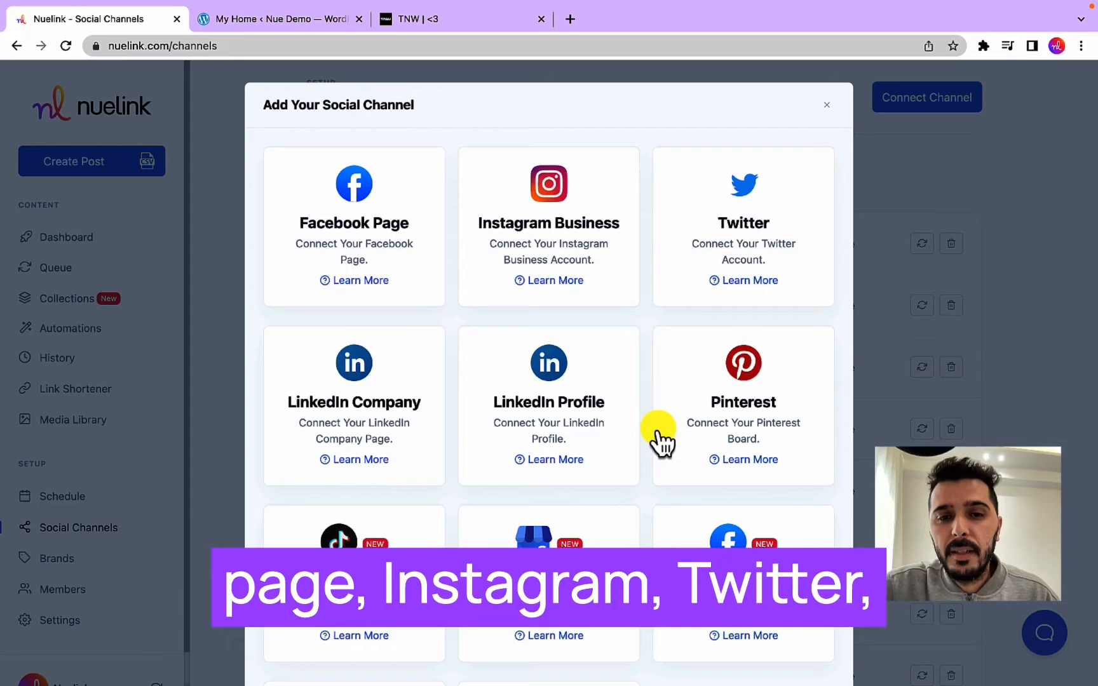
scroll(down, 3)
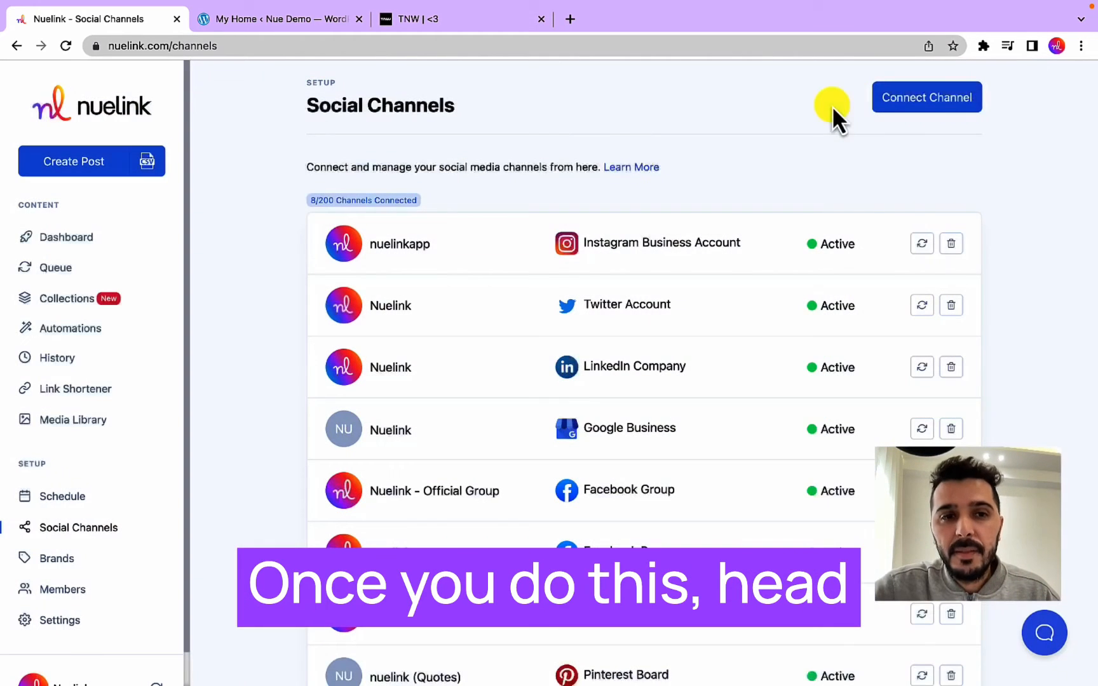
Open Add Automation from the Automations page and browse the Blogs, Social and Podcasts tabs
click(69, 328)
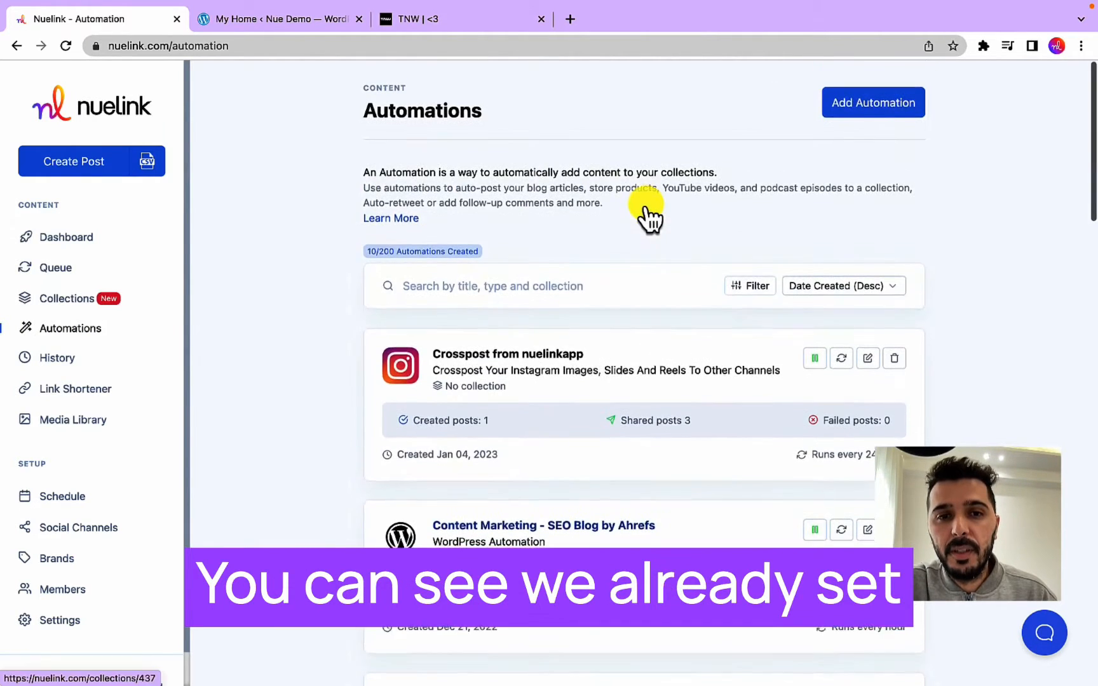
click(873, 102)
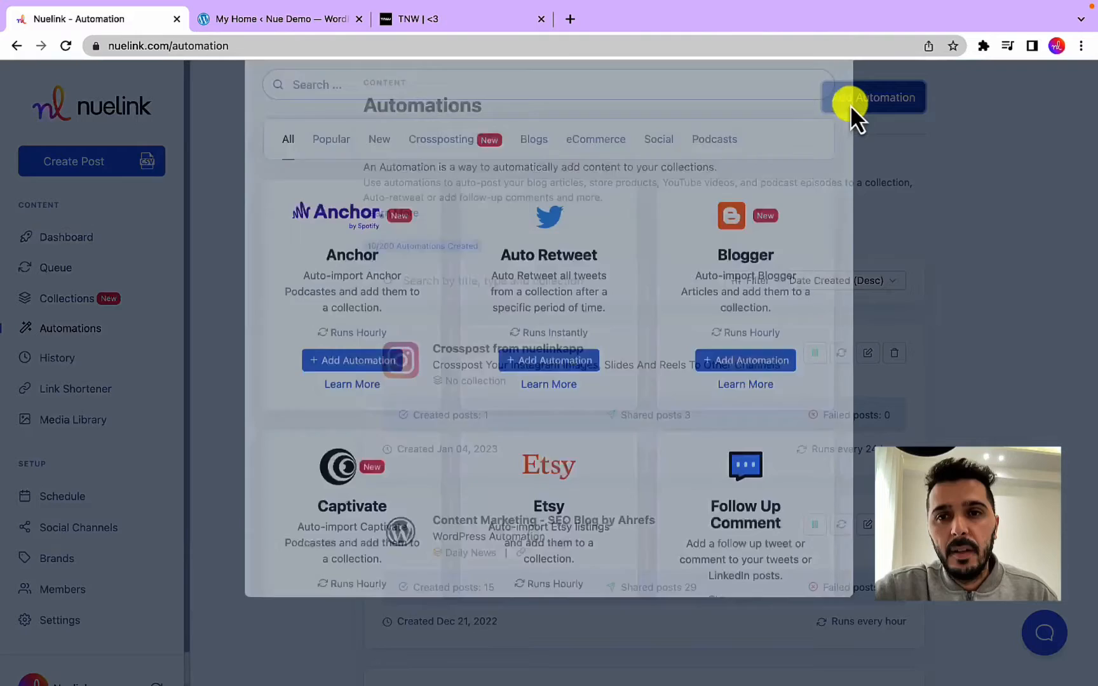
click(873, 97)
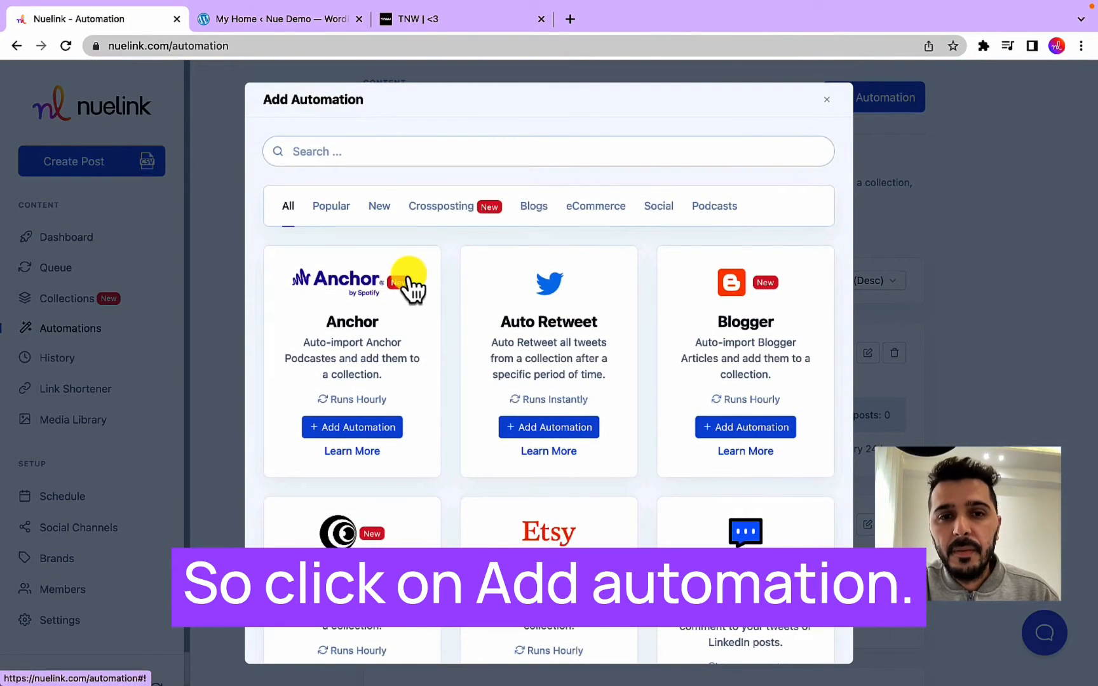
click(533, 206)
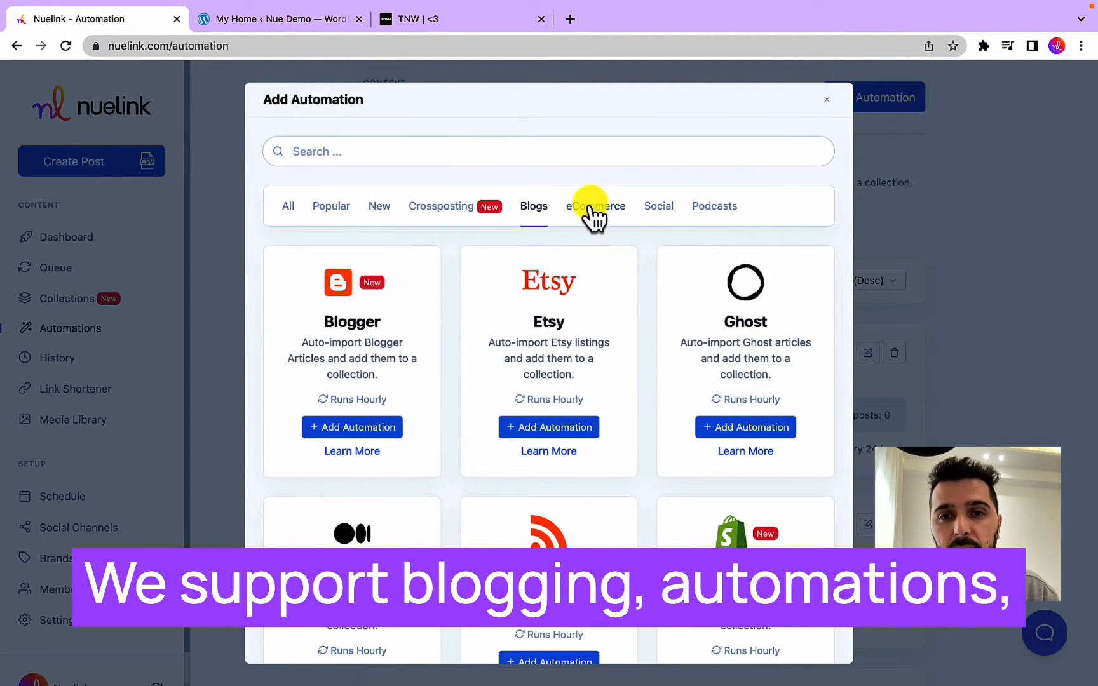
click(595, 205)
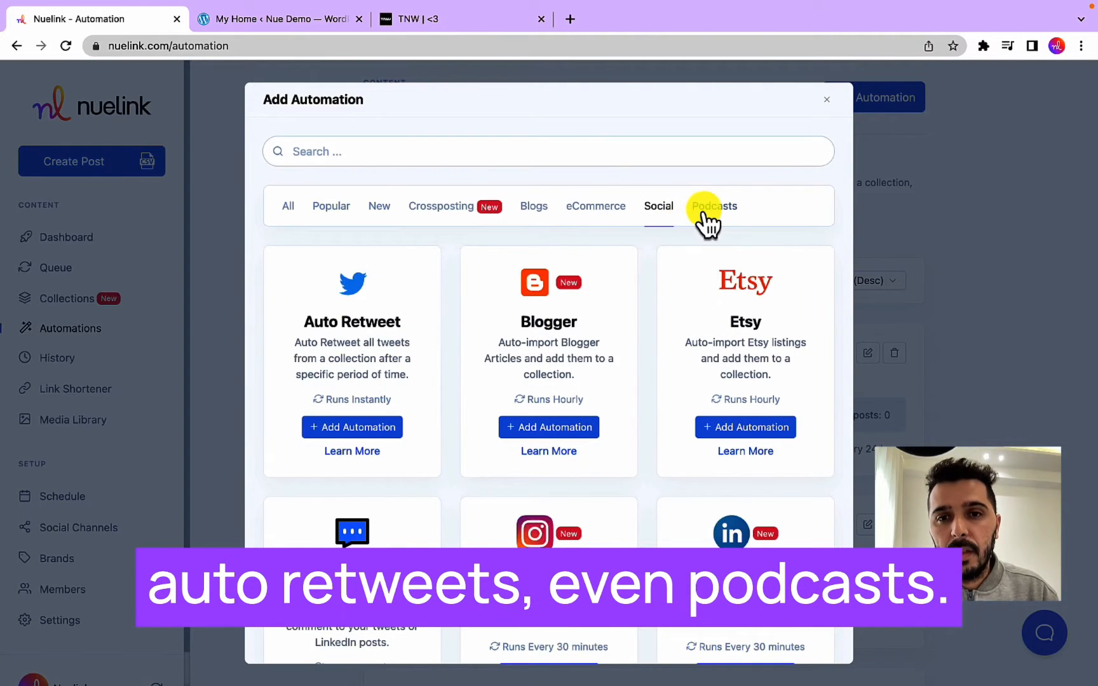
click(714, 206)
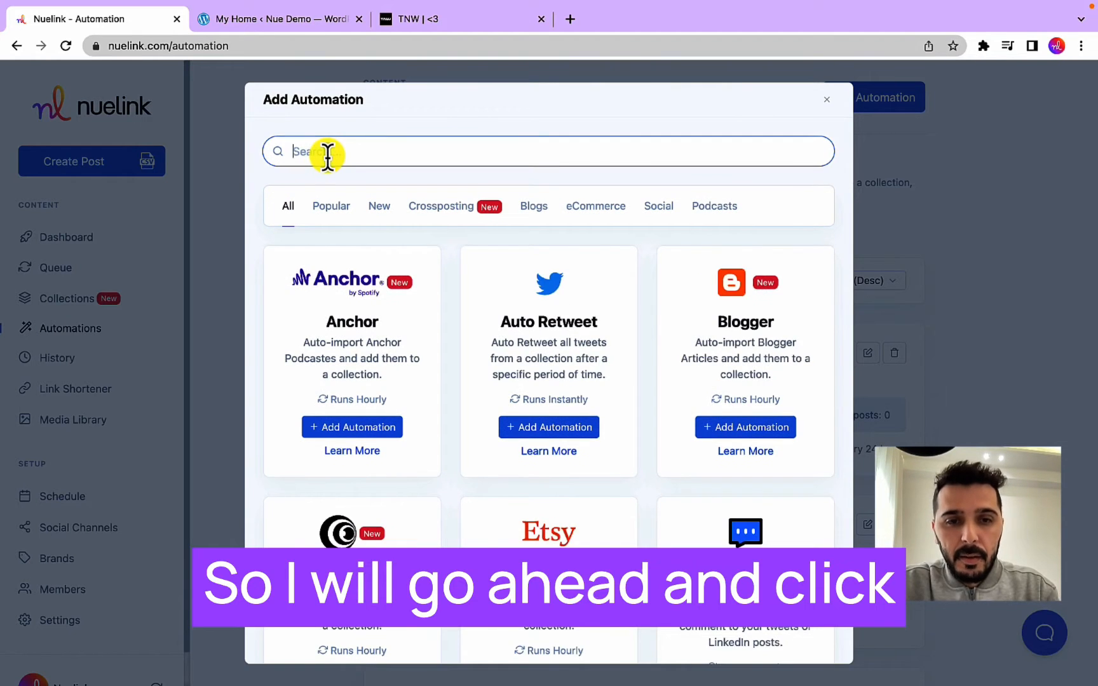
Search 'word' in the automation catalogue and add the WordPress automation
text(word)
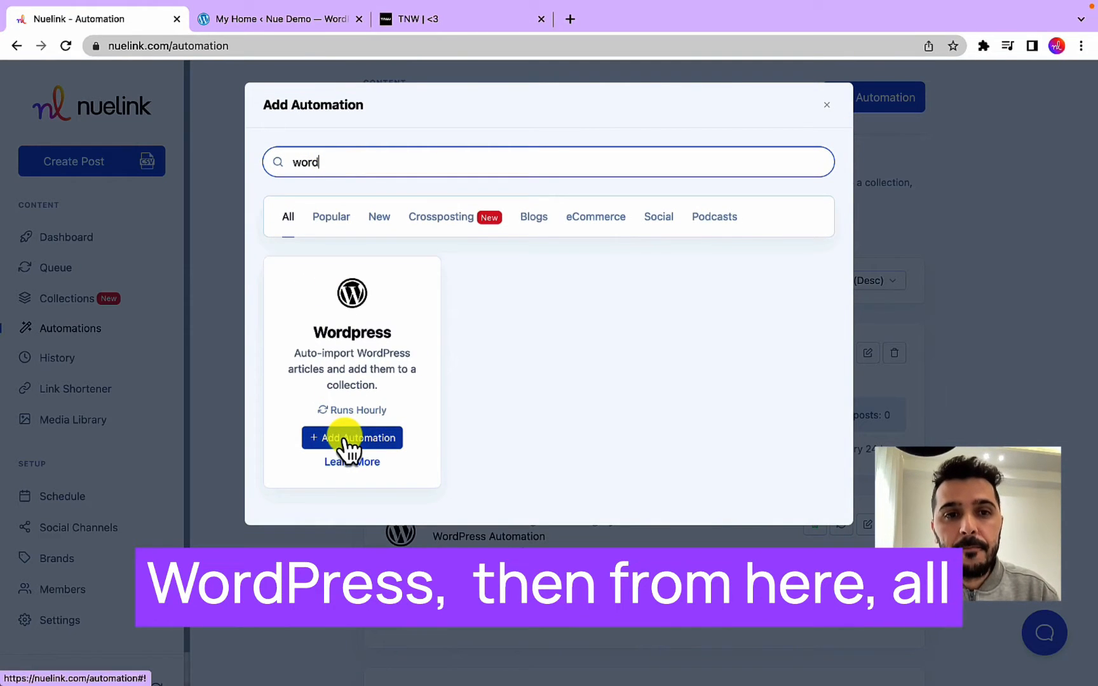
click(352, 437)
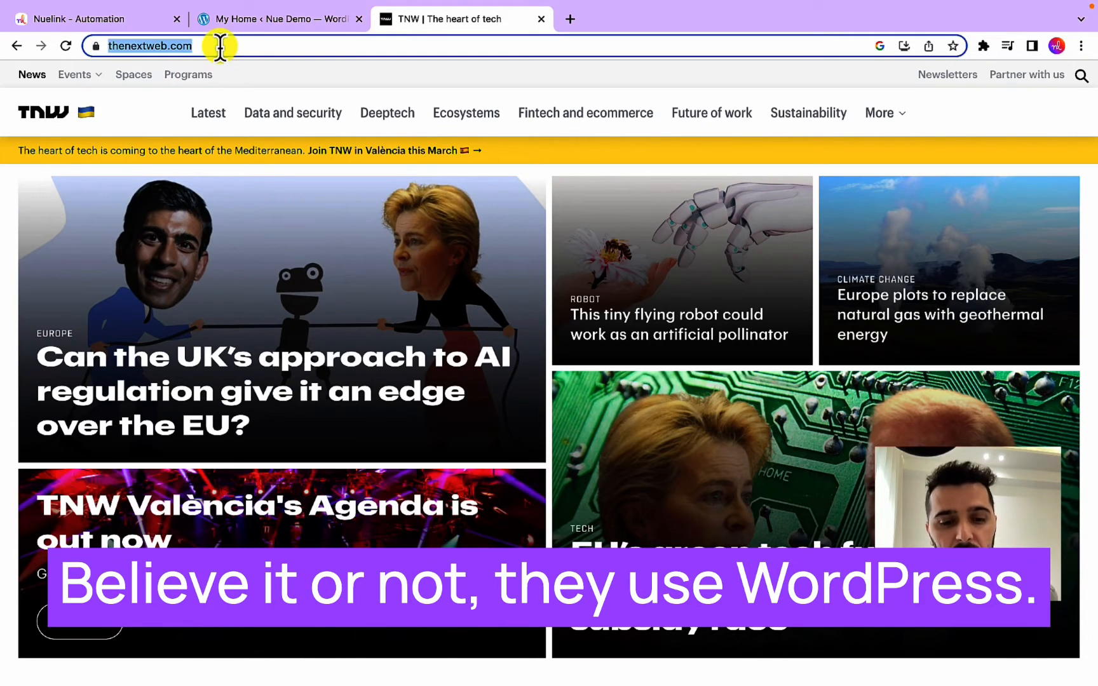
click(83, 20)
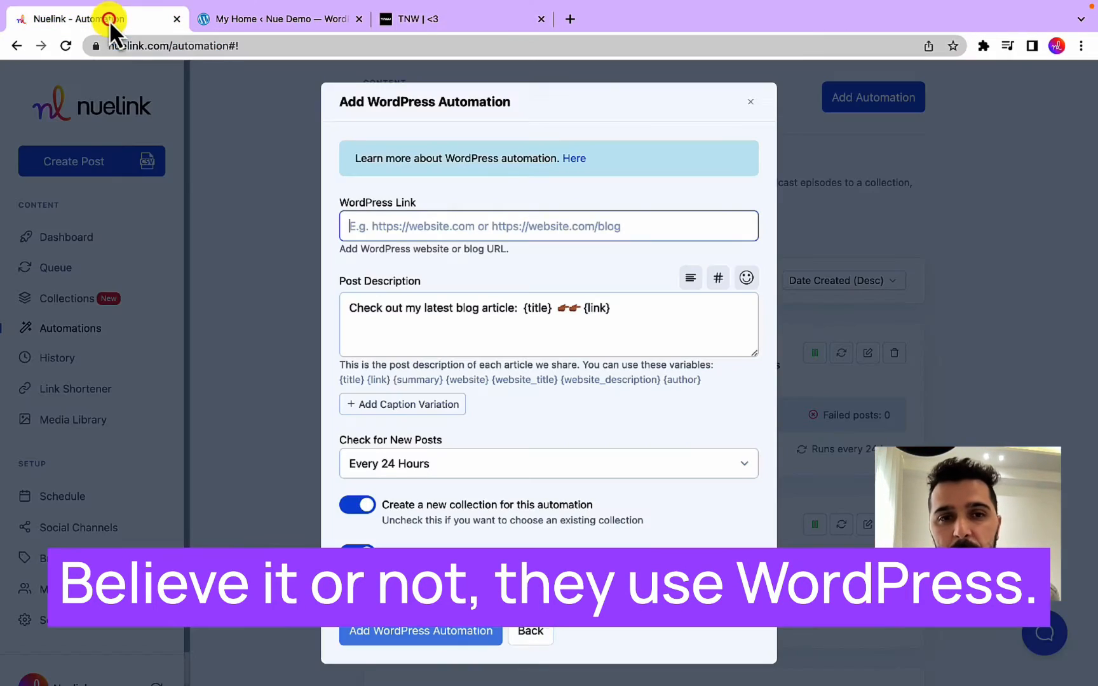
text(https://thenextweb.com/)
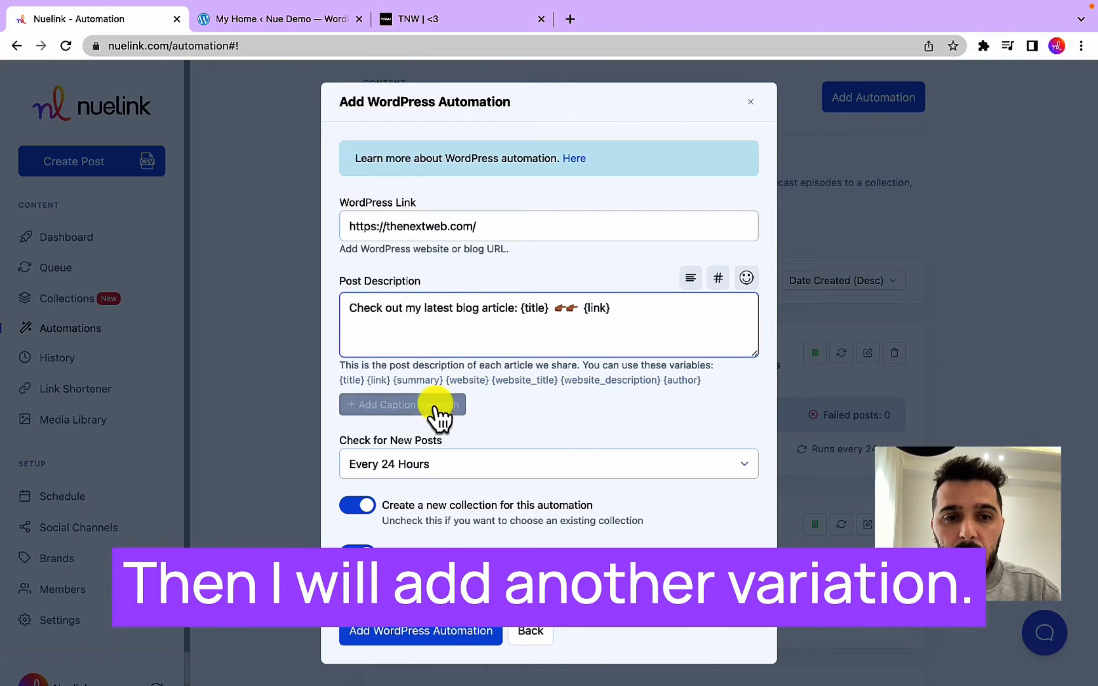
Add captions '{title} {link}' and '{title} … {summary} Read more {link}'
click(402, 404)
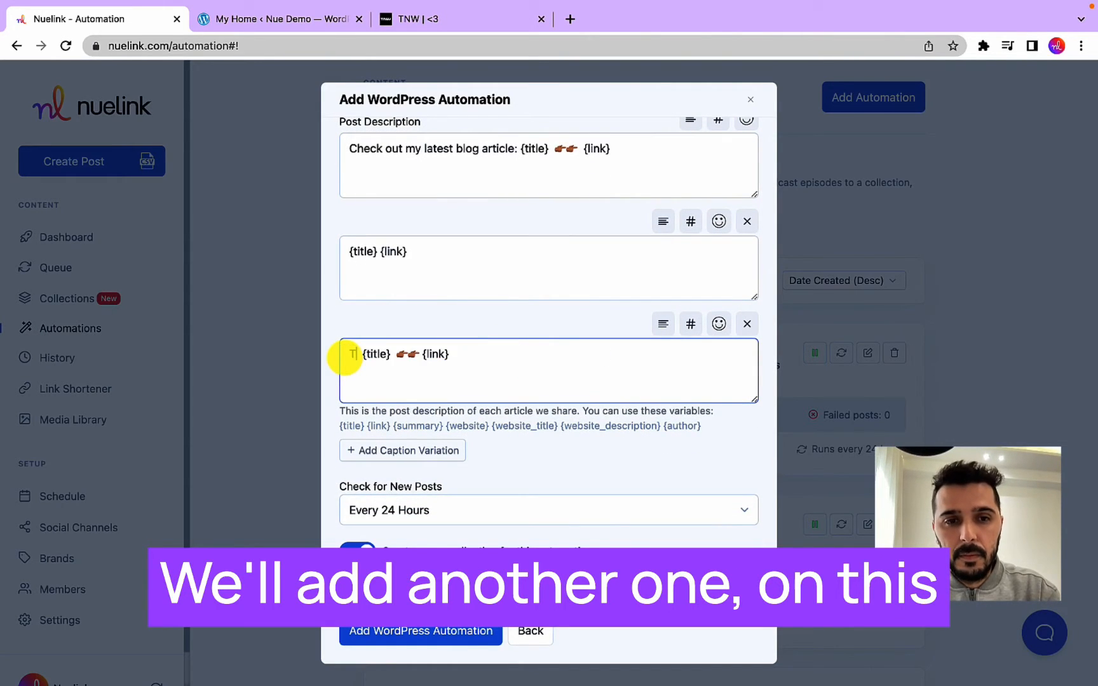
text(his)
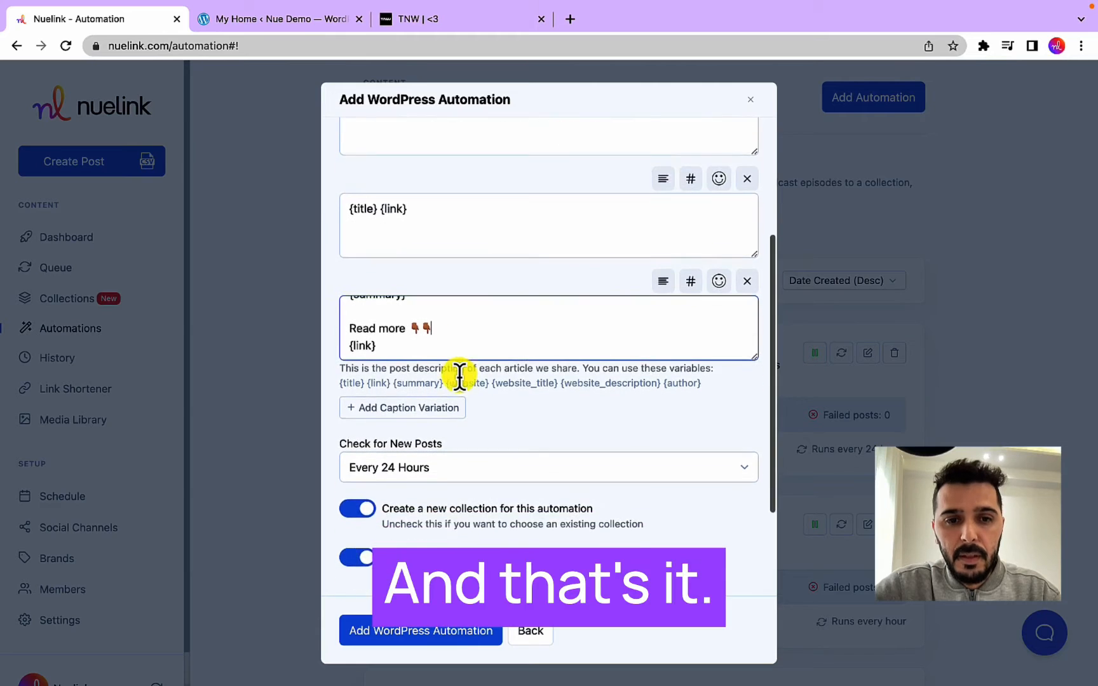
Check for new posts every 6 hours, import posts as images, and add the automation
scroll(down, 3)
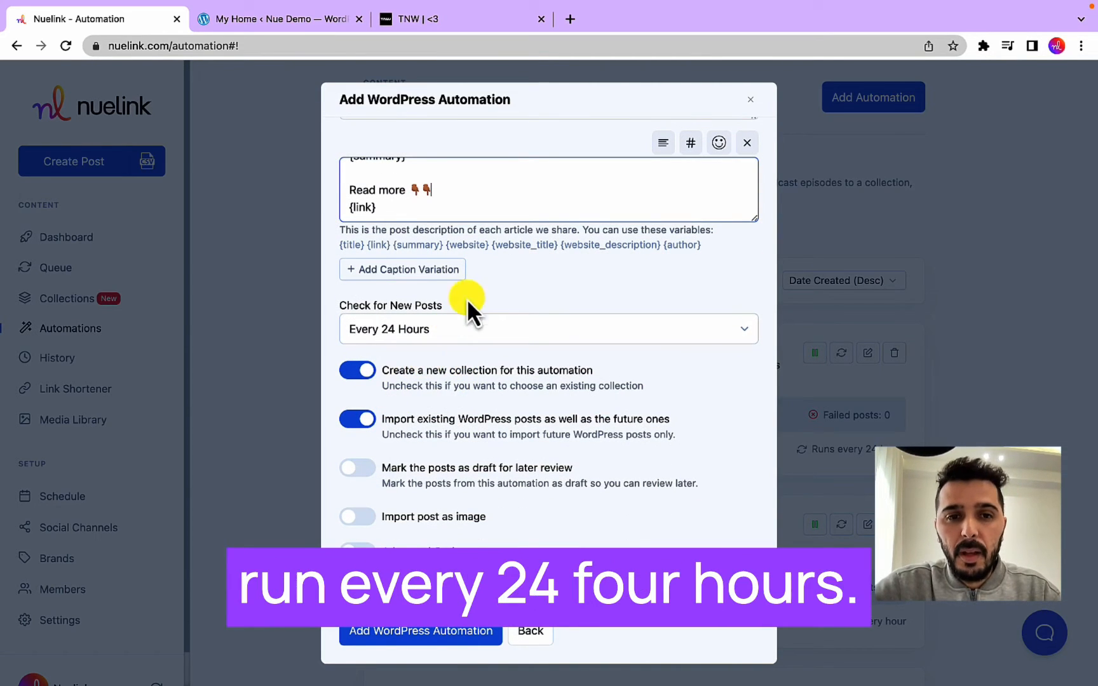
mouse_move(403, 340)
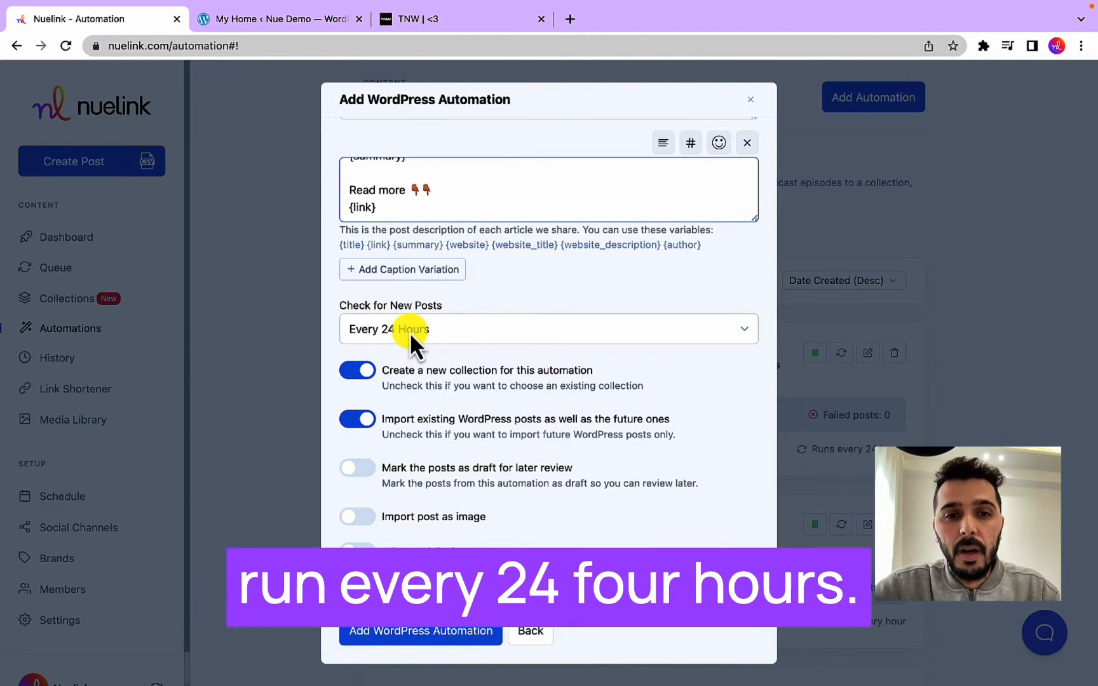
click(547, 329)
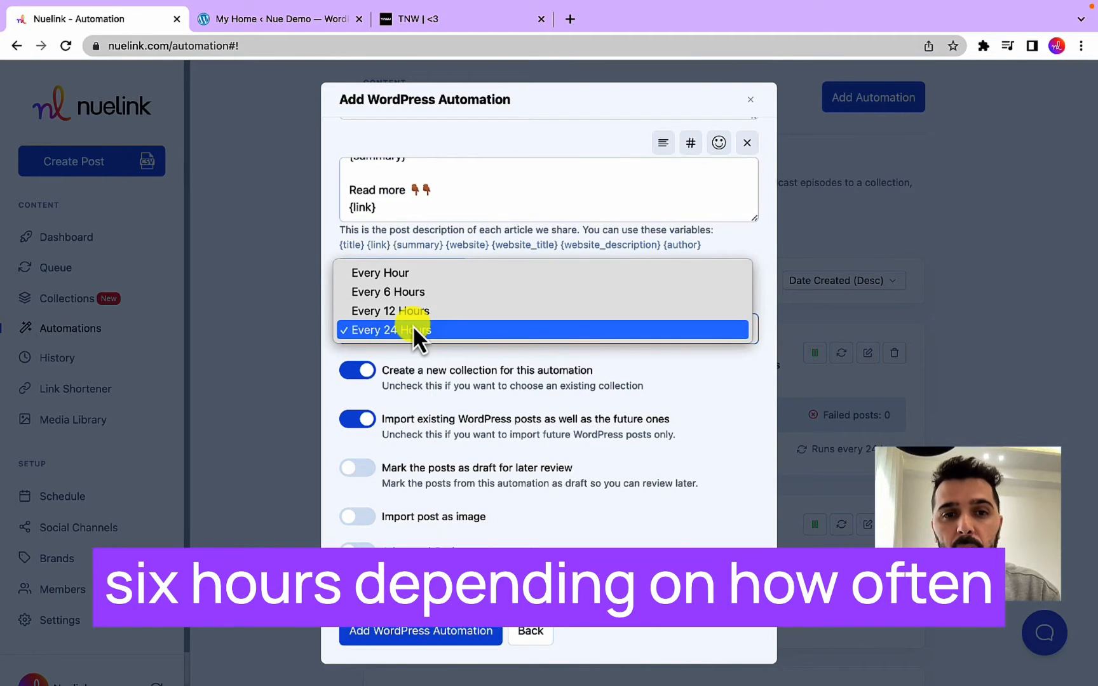
mouse_move(420, 310)
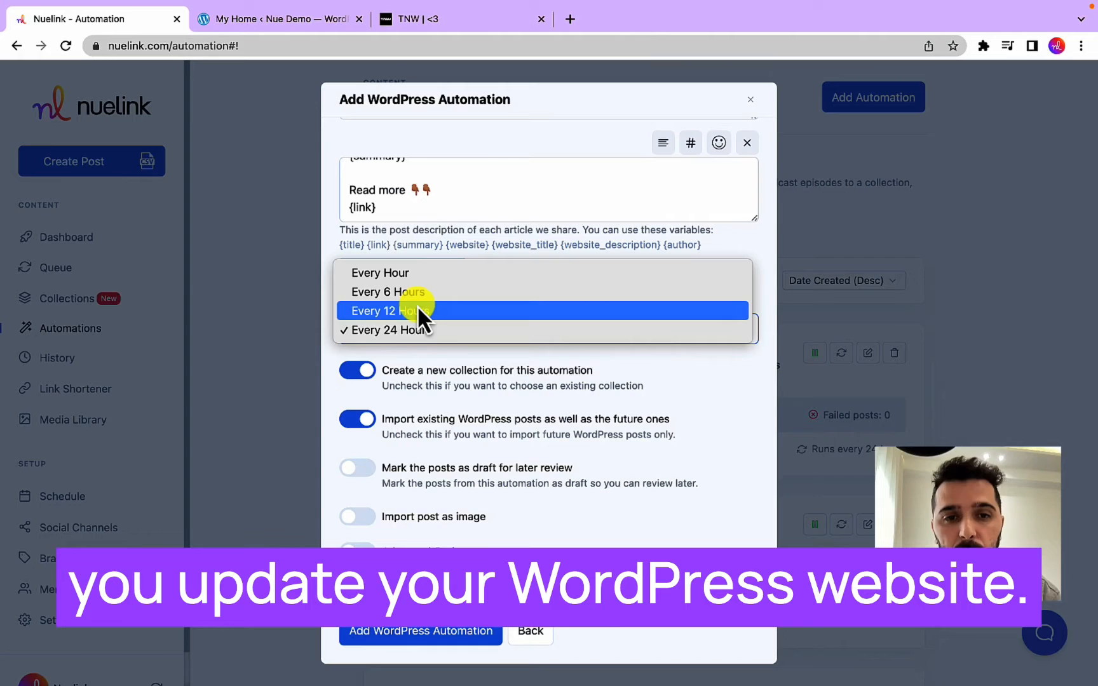
click(387, 292)
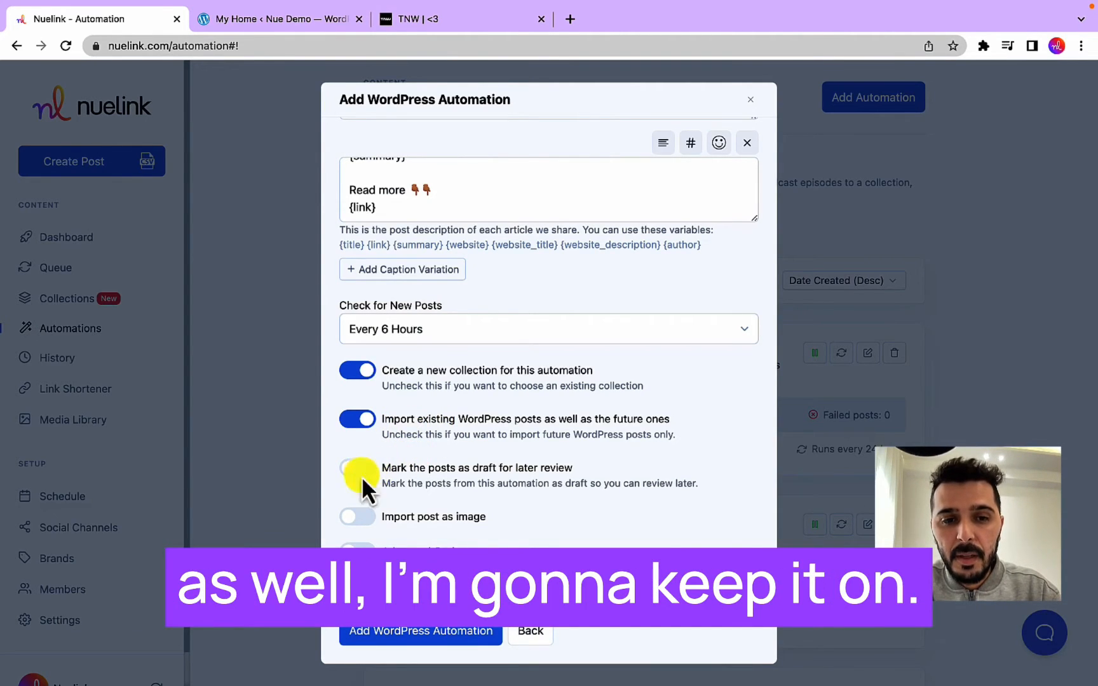
click(356, 517)
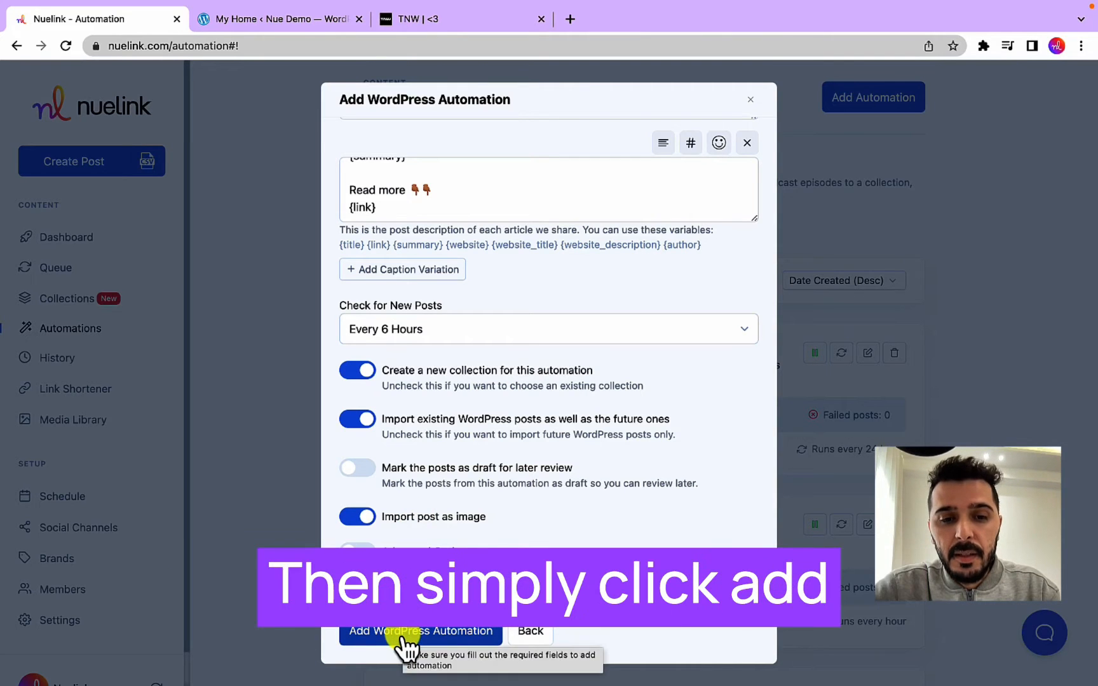
click(415, 631)
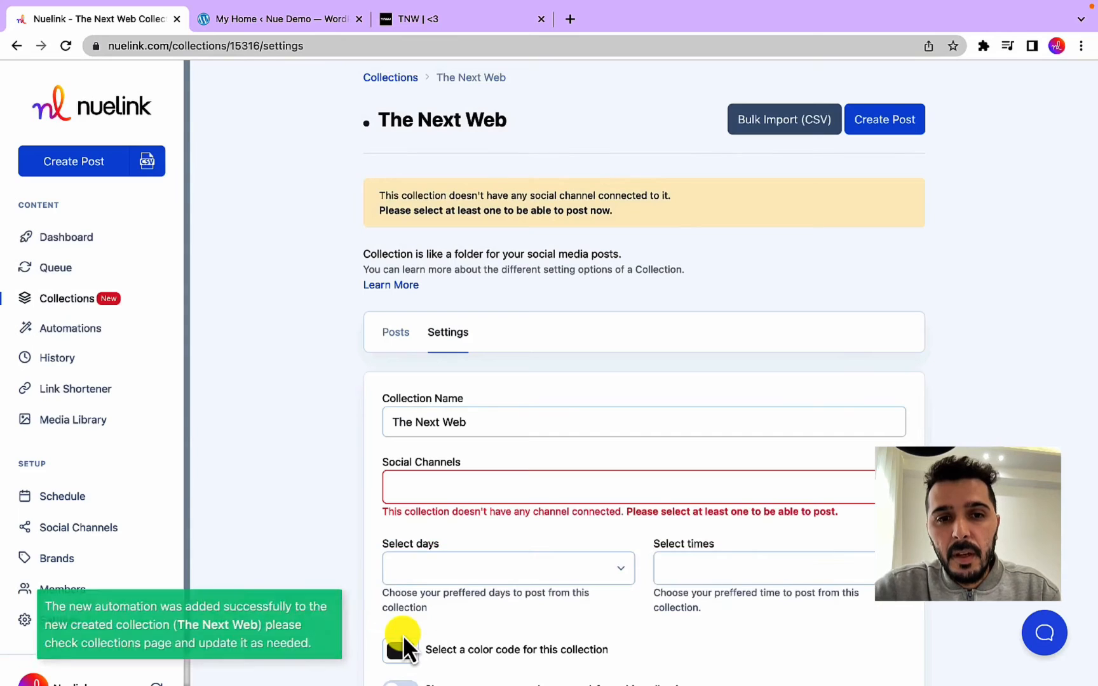
Connect nuelinkapp, Nuelink Twitter, LinkedIn, Facebook, Official Group and Quotes channels to the collection
scroll(down, 3)
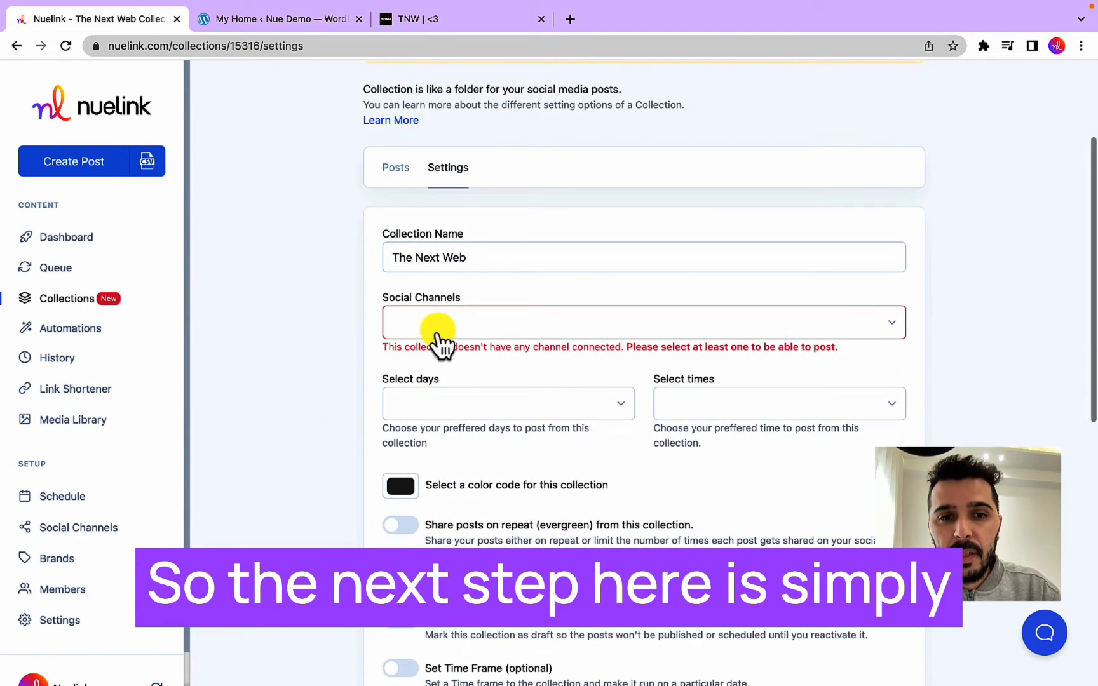
click(642, 324)
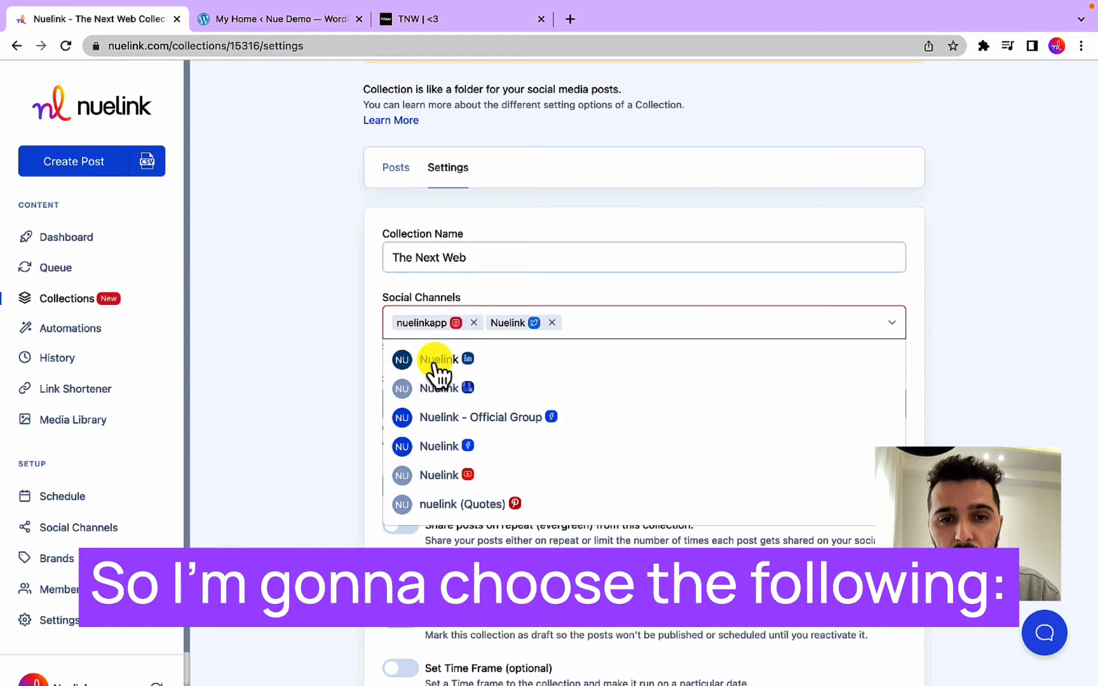
click(438, 359)
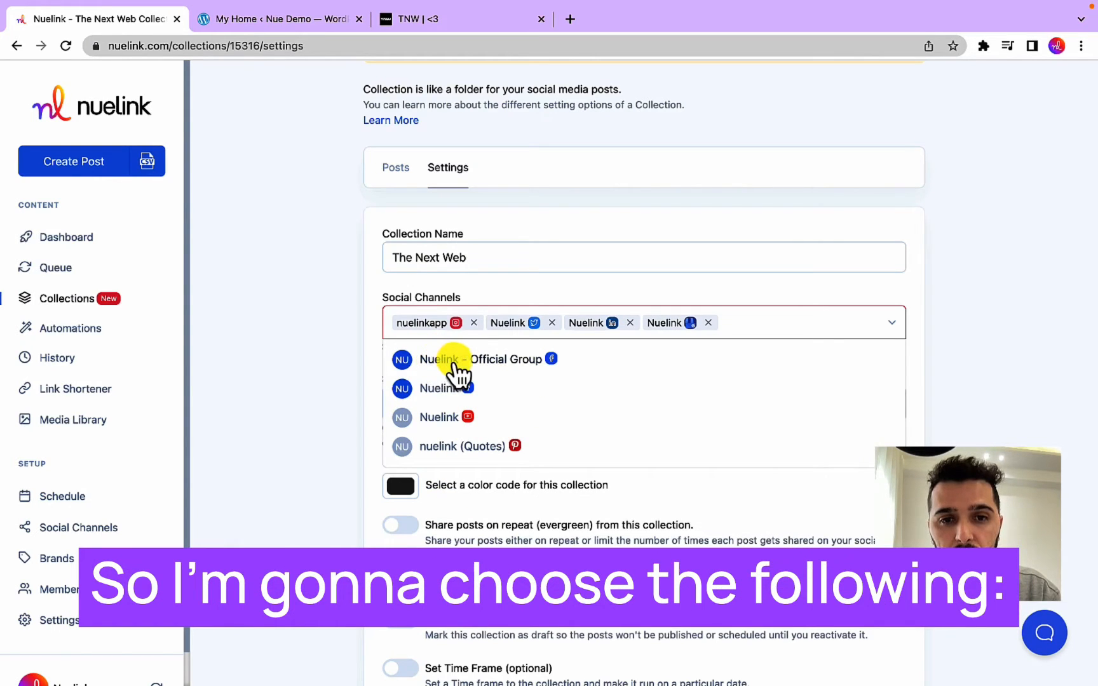
click(464, 360)
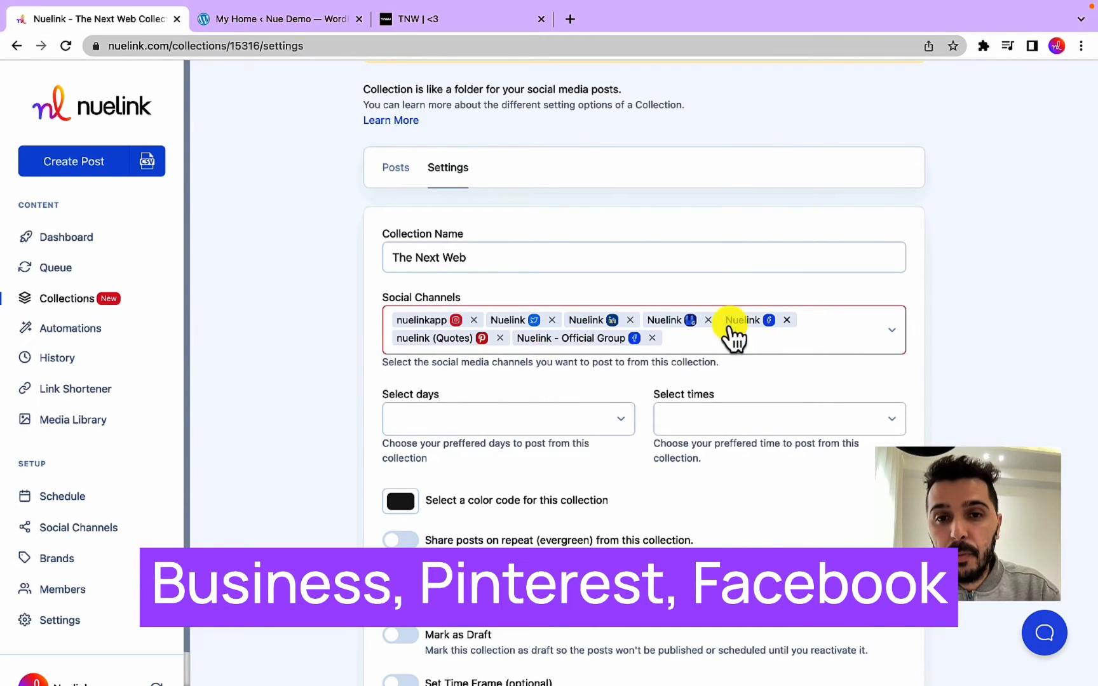
scroll(down, 3)
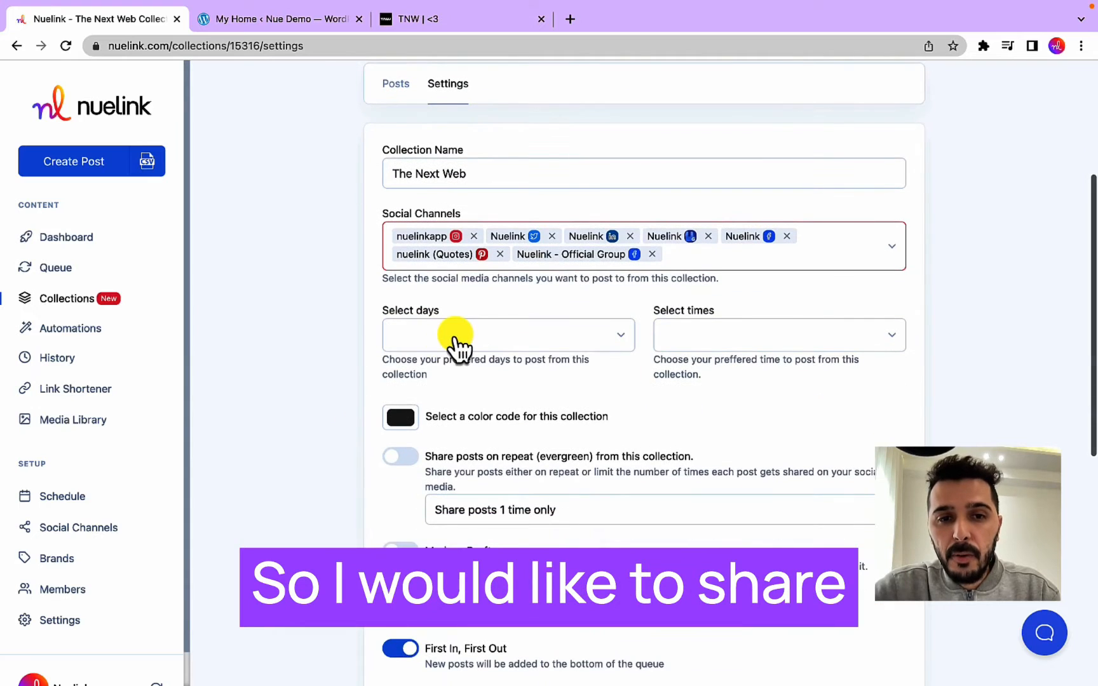
Post Wednesdays and Saturdays at 7:30 PM, re-adding published posts after 4 weeks, and save
click(507, 334)
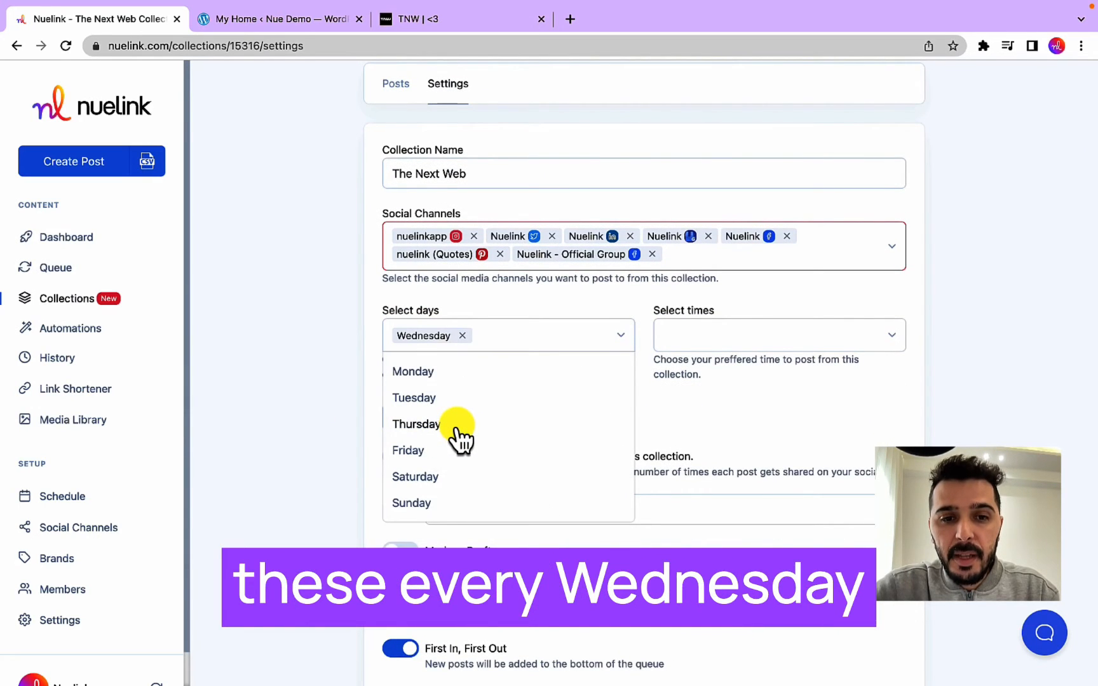
click(779, 335)
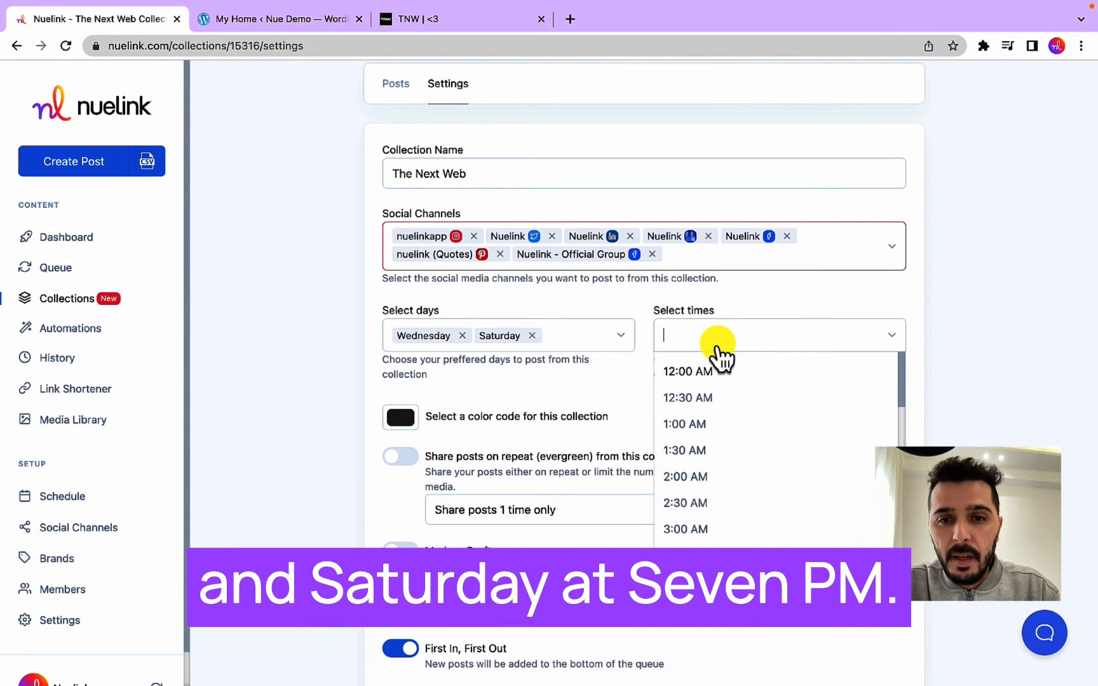
text(7p)
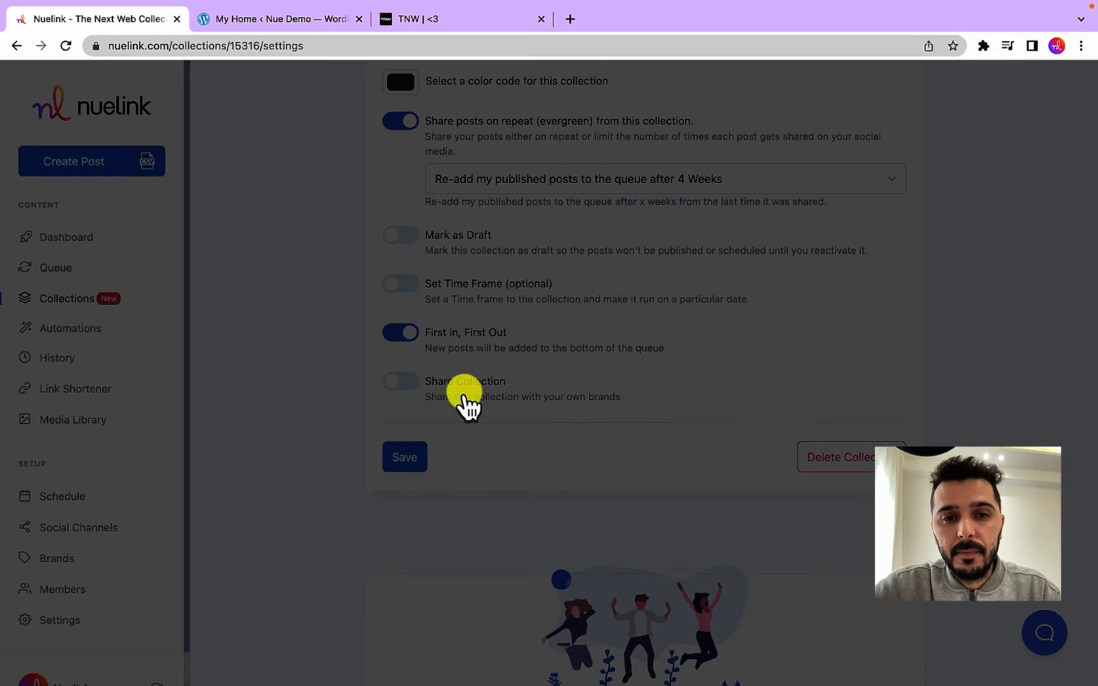
click(404, 457)
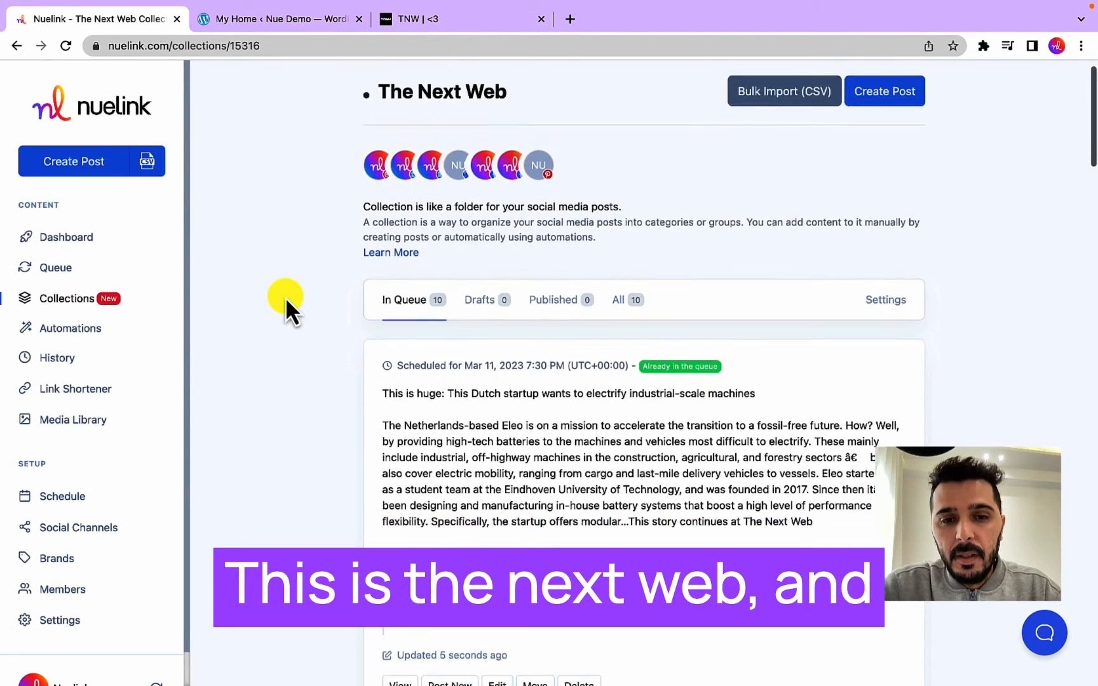
Preview the first queued Eleo post, close it, and scroll through the later queued posts
scroll(down, 3)
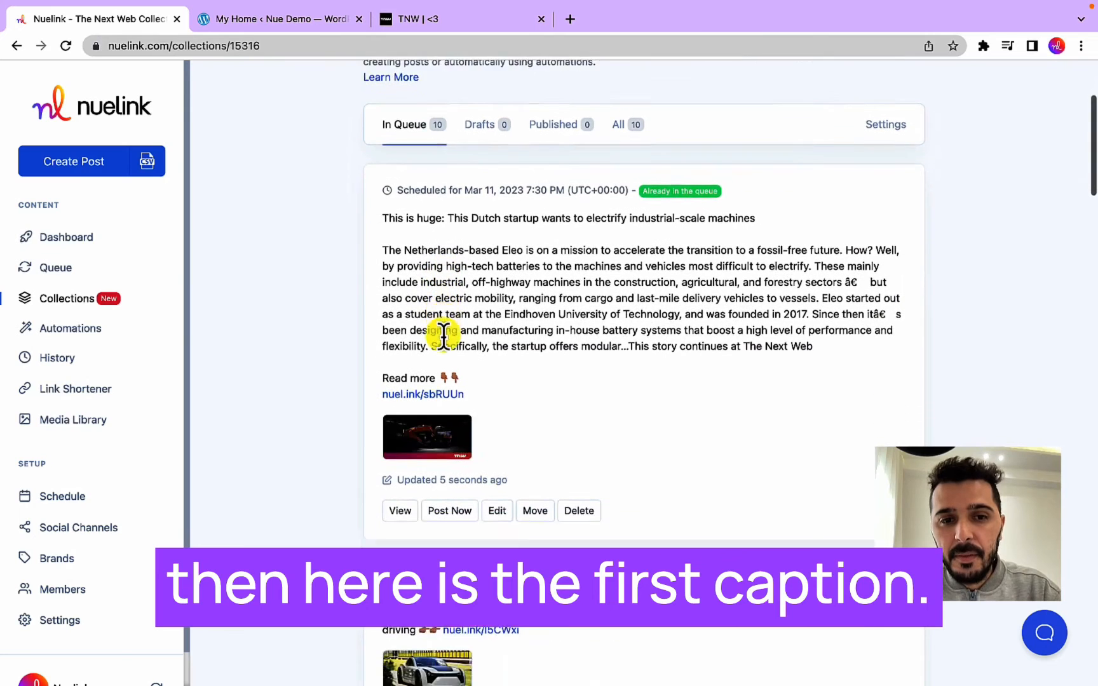
click(400, 511)
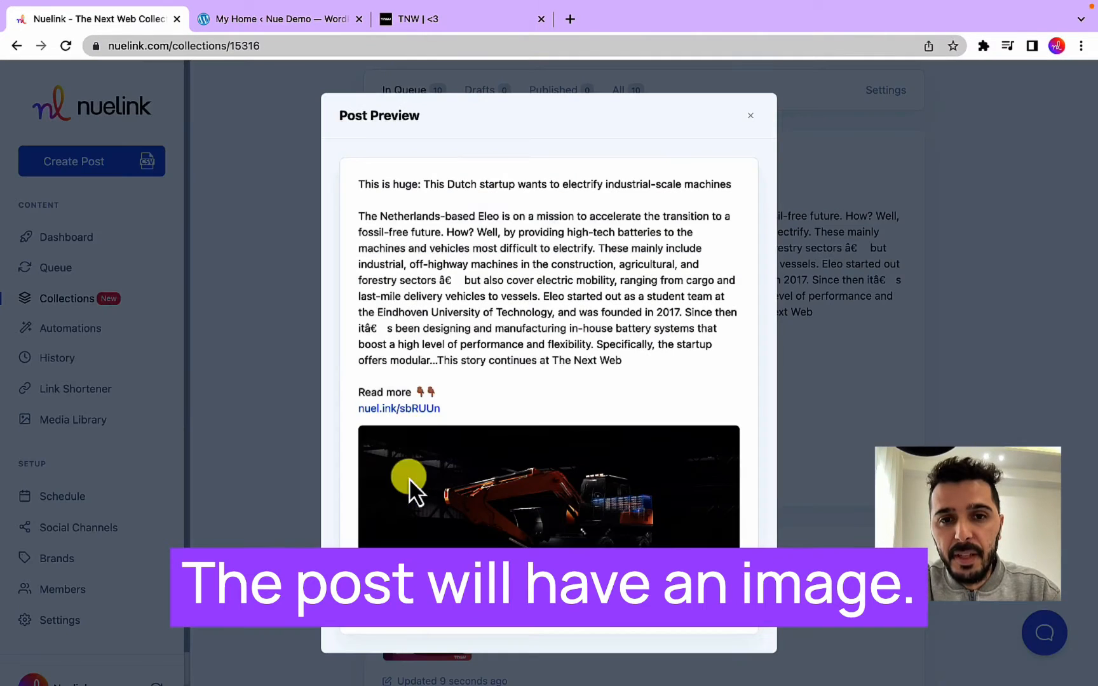
mouse_move(300, 444)
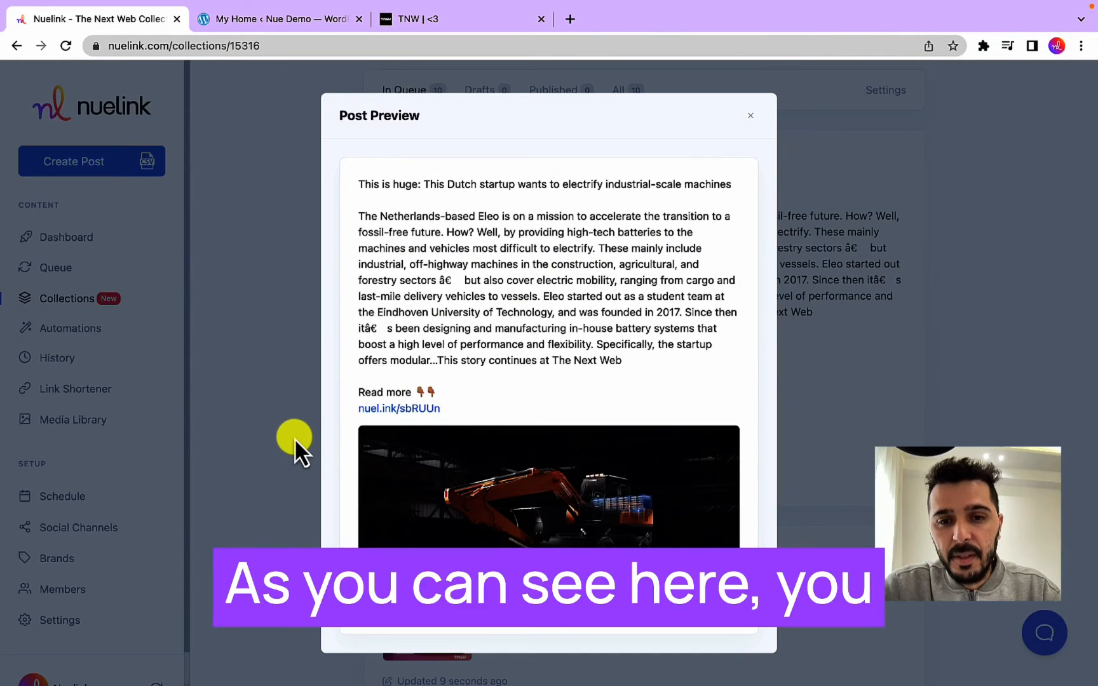
click(751, 115)
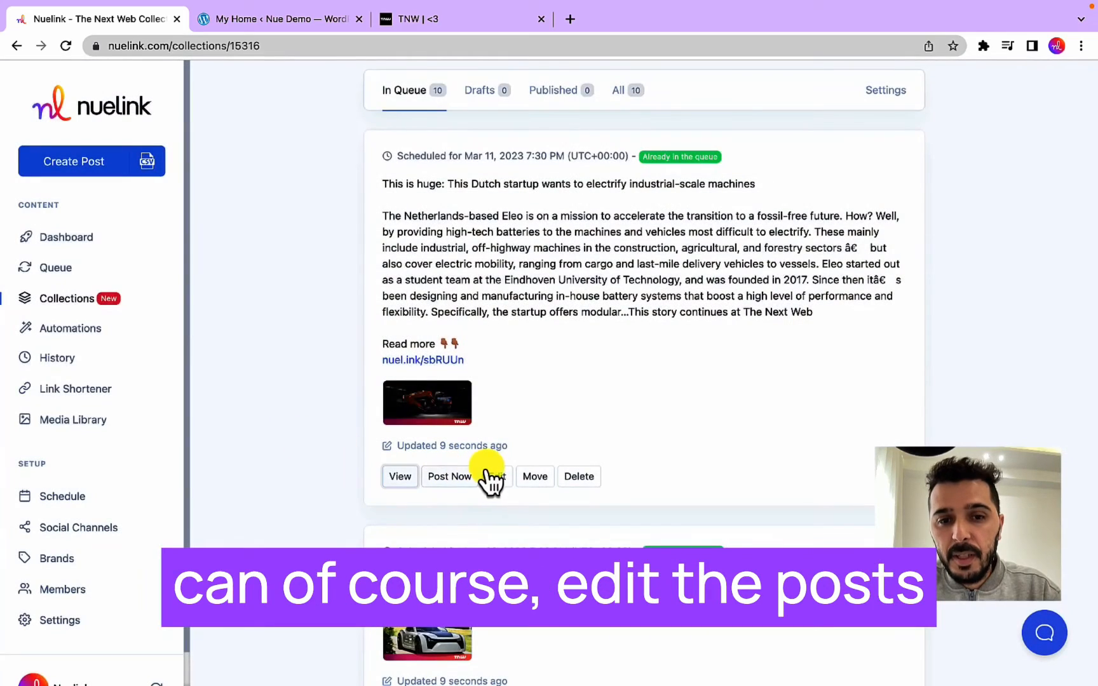
scroll(down, 3)
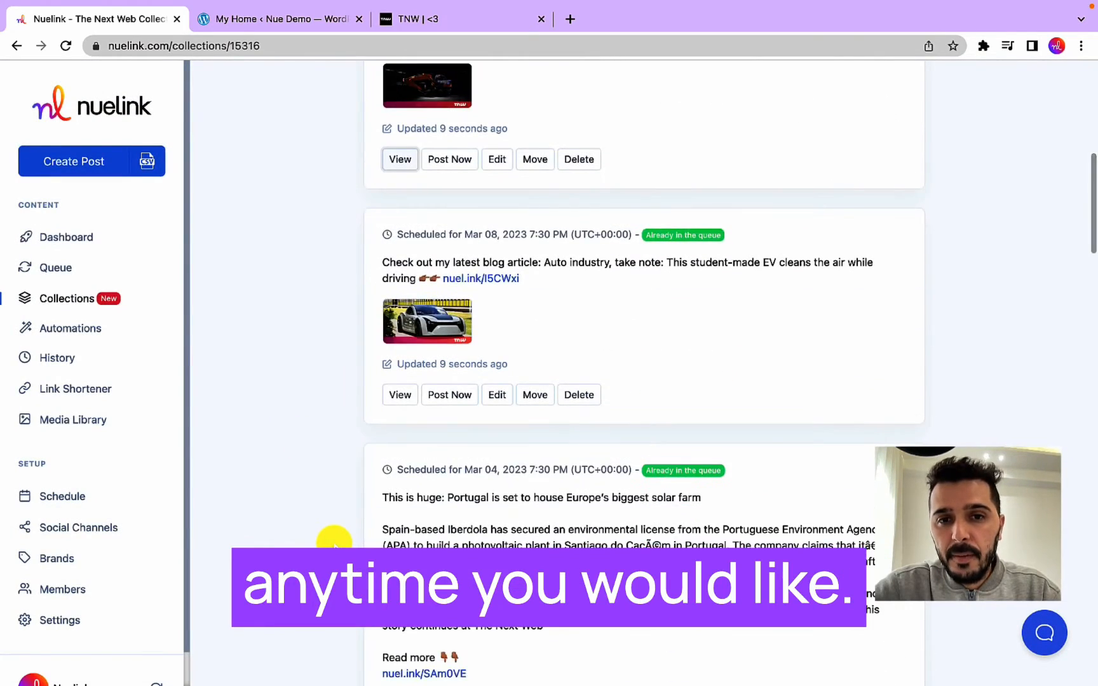
scroll(down, 3)
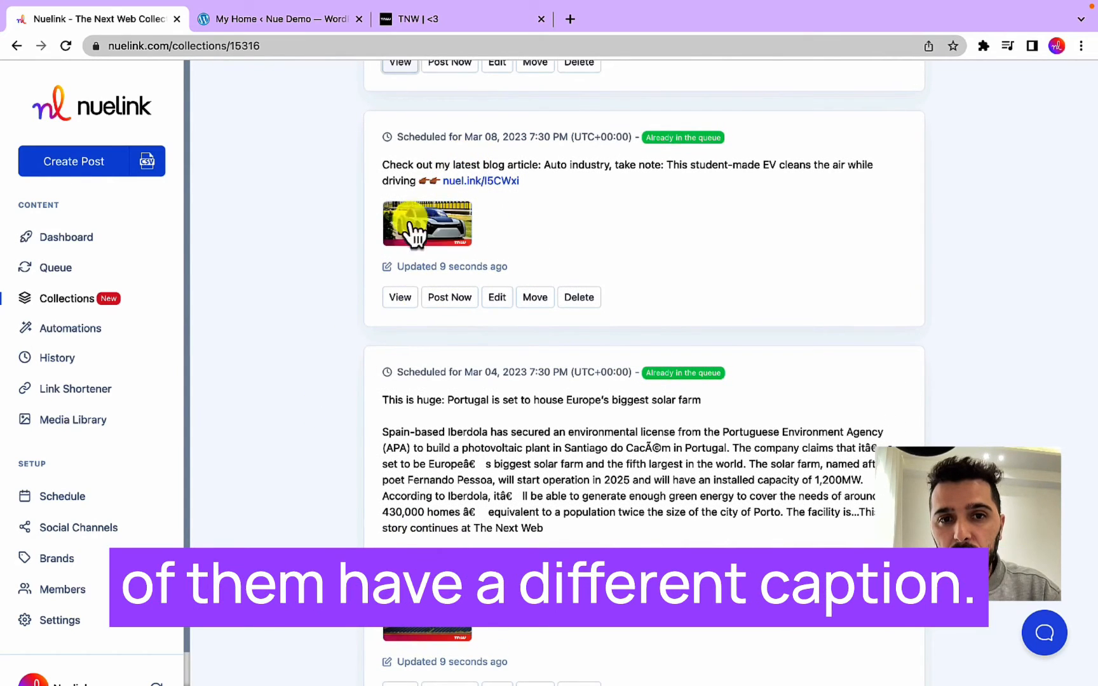
scroll(down, 3)
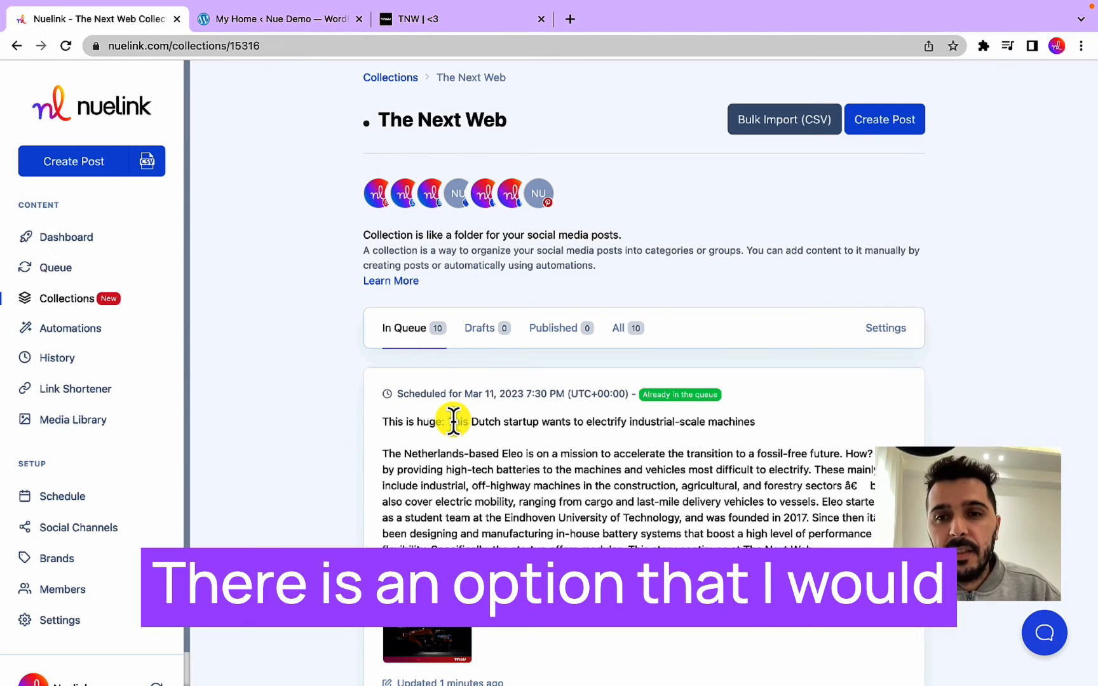
In collection settings, switch queue ordering from First In, First Out to Last In, First Out
click(885, 328)
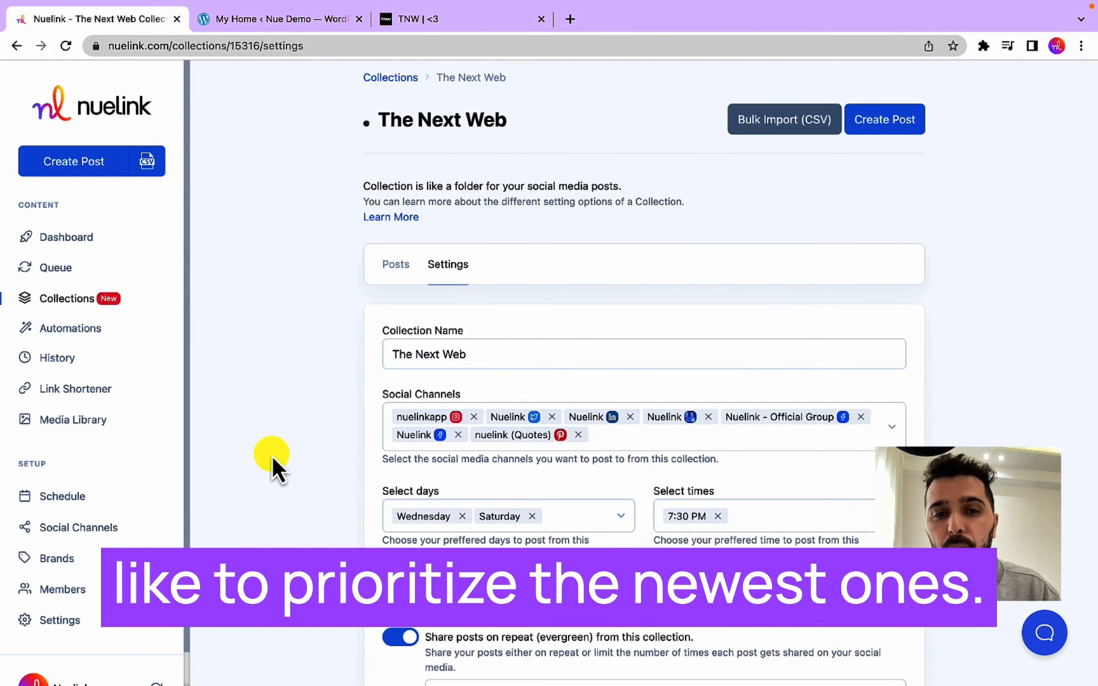
scroll(down, 3)
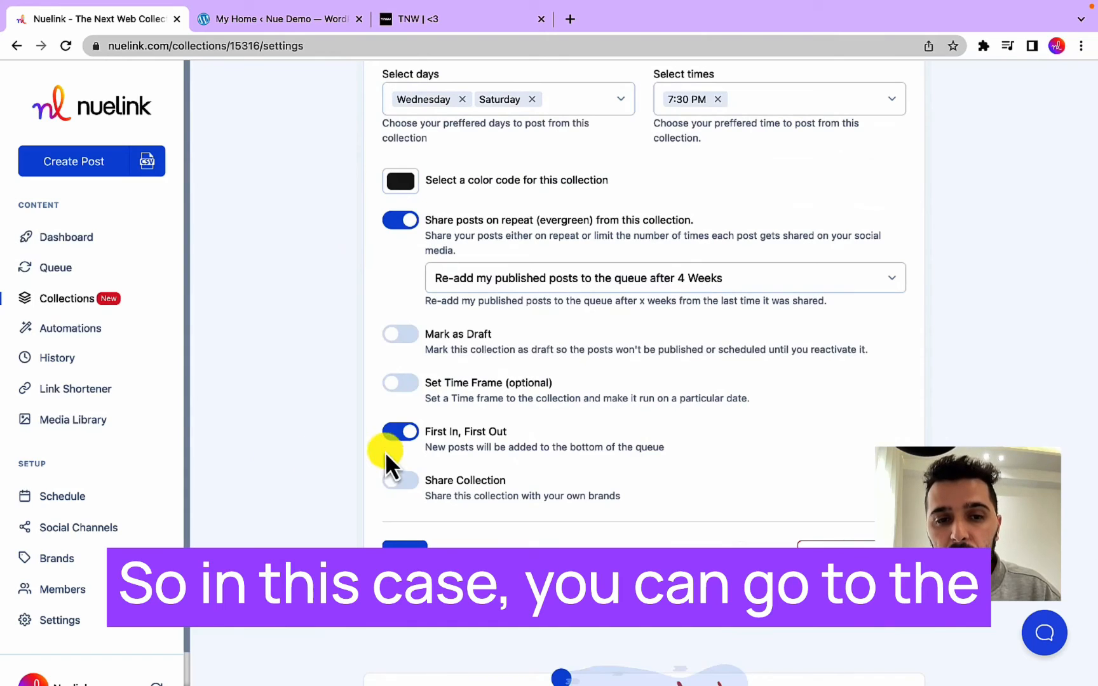
scroll(up, 3)
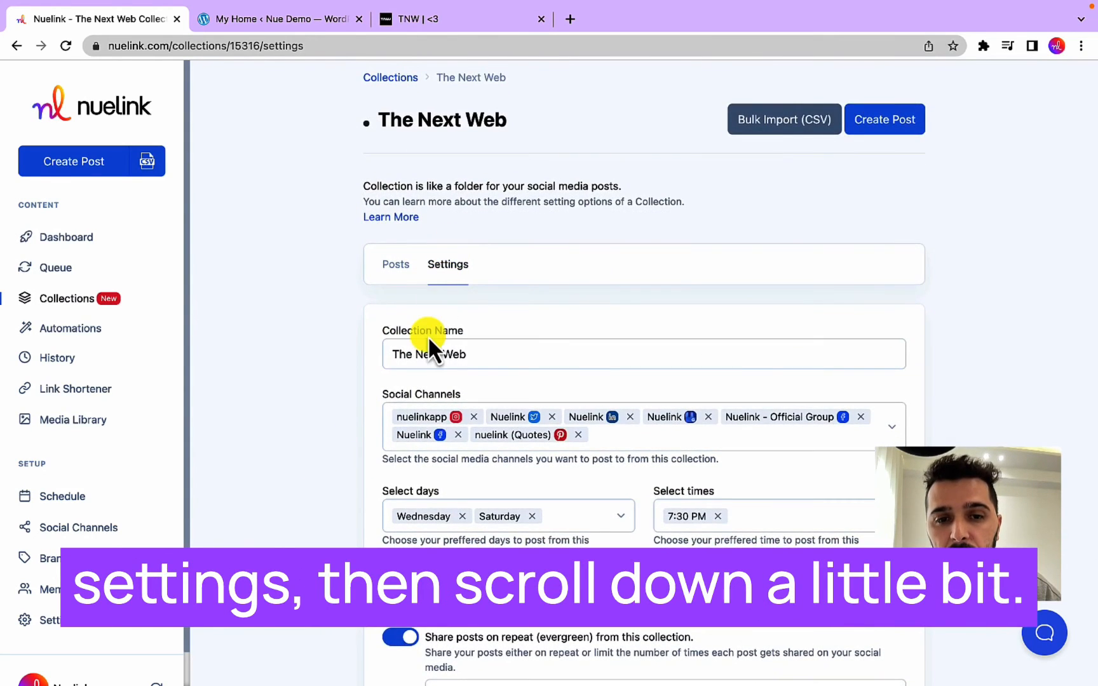
scroll(down, 3)
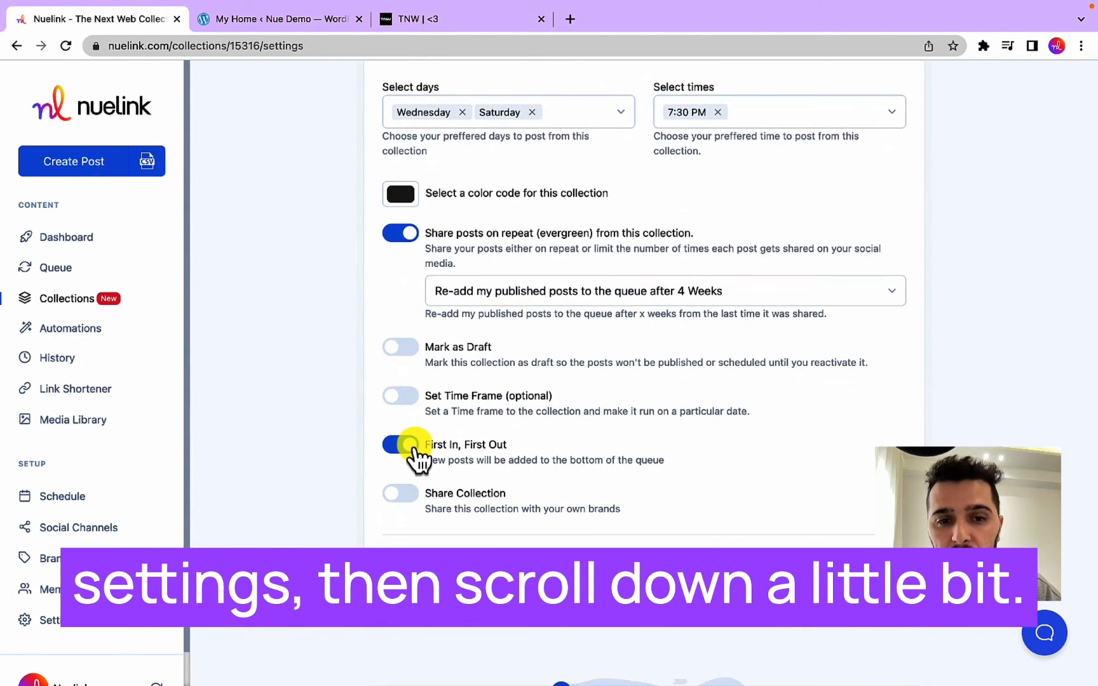
click(401, 445)
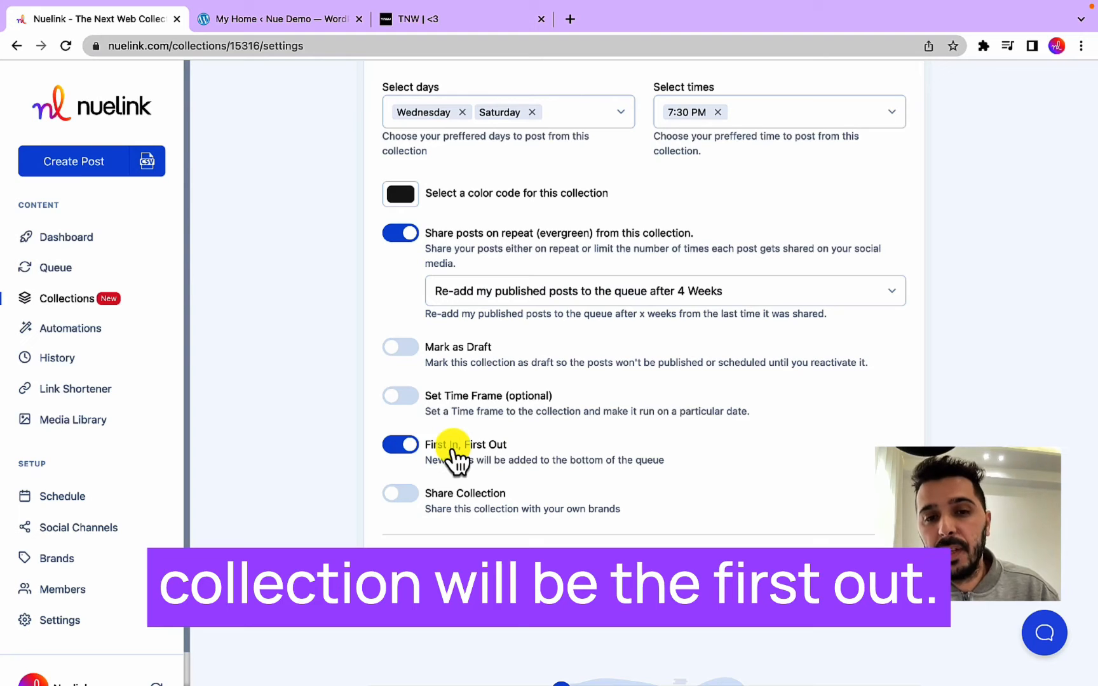
click(400, 445)
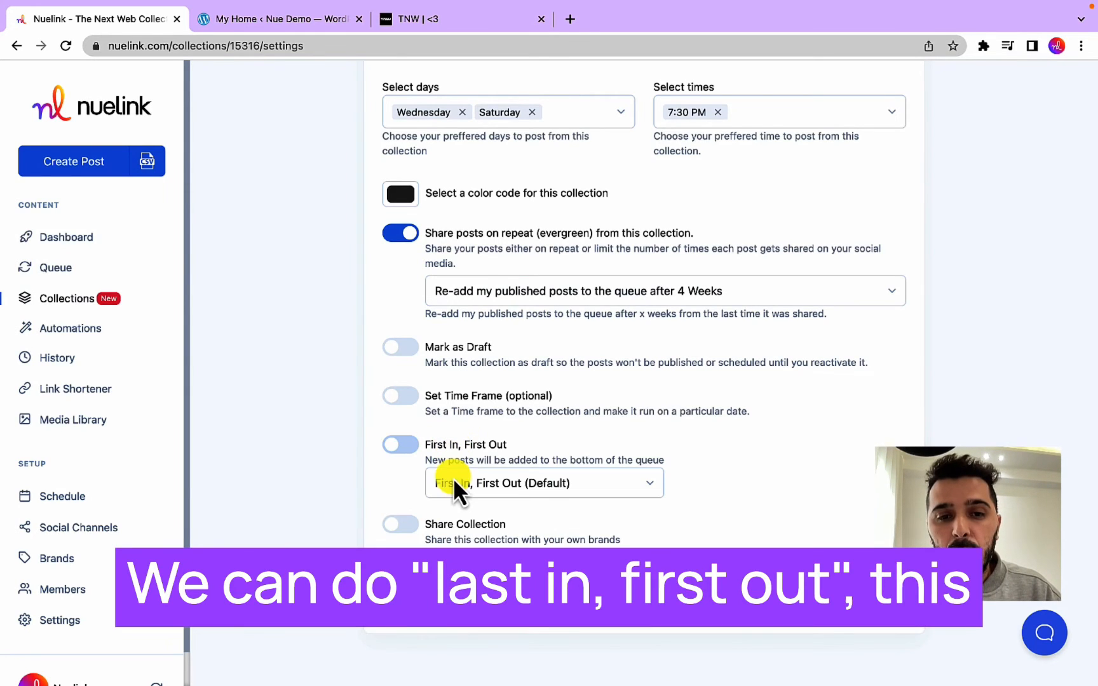
click(544, 483)
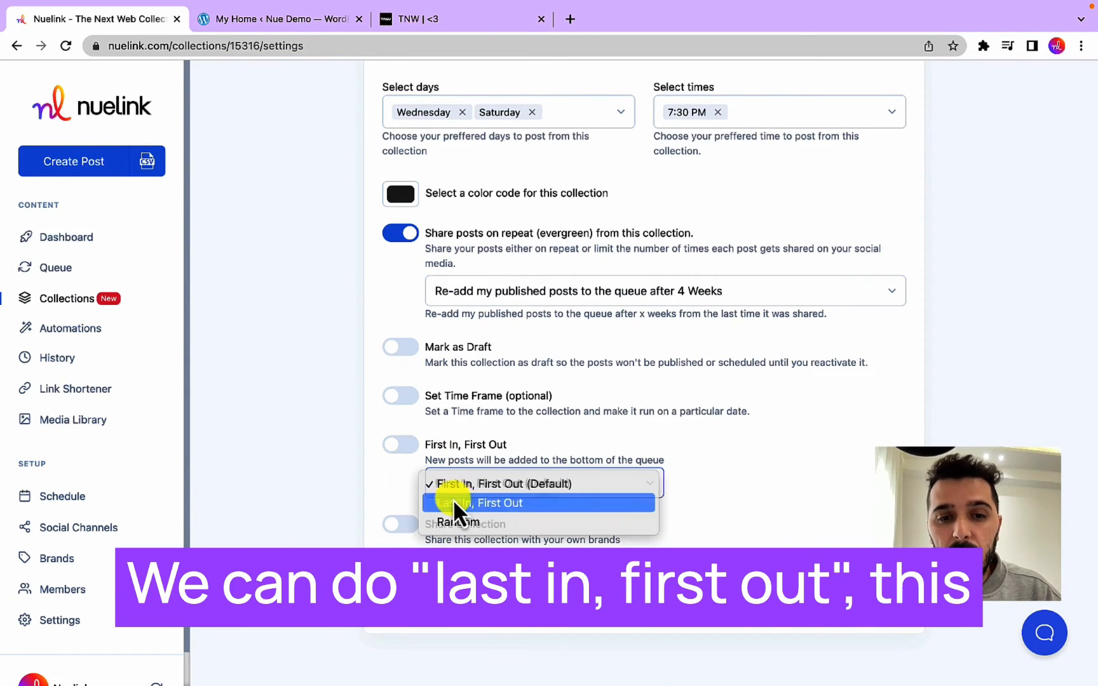
click(473, 503)
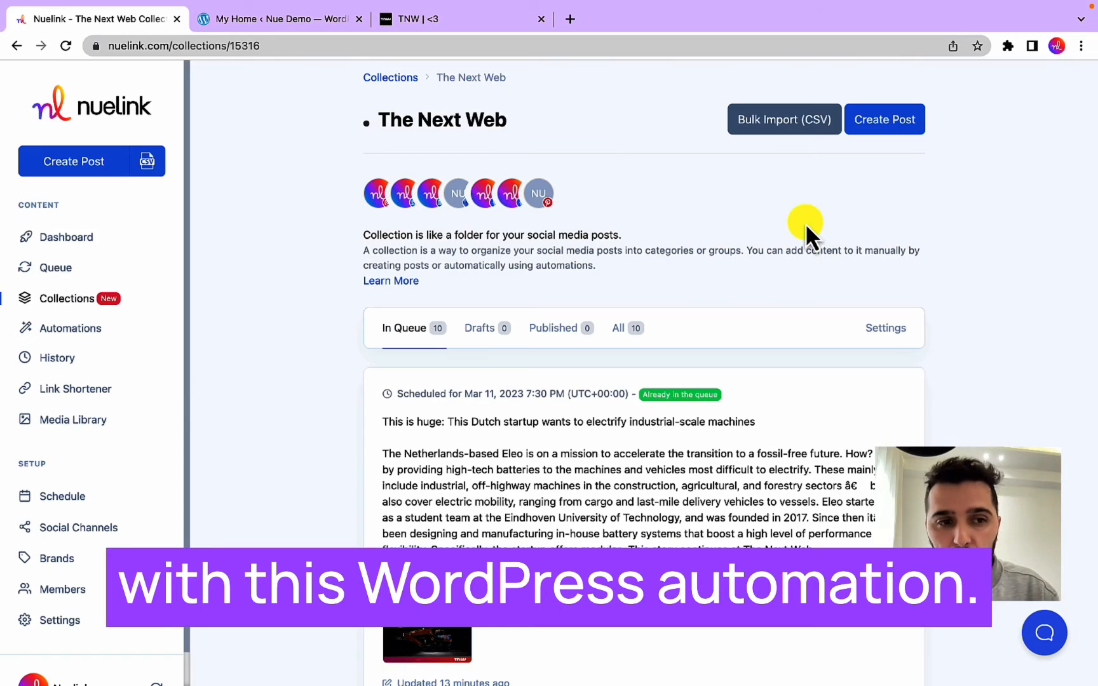
From Automations, start a new comment automation and choose the collection it applies to
click(69, 328)
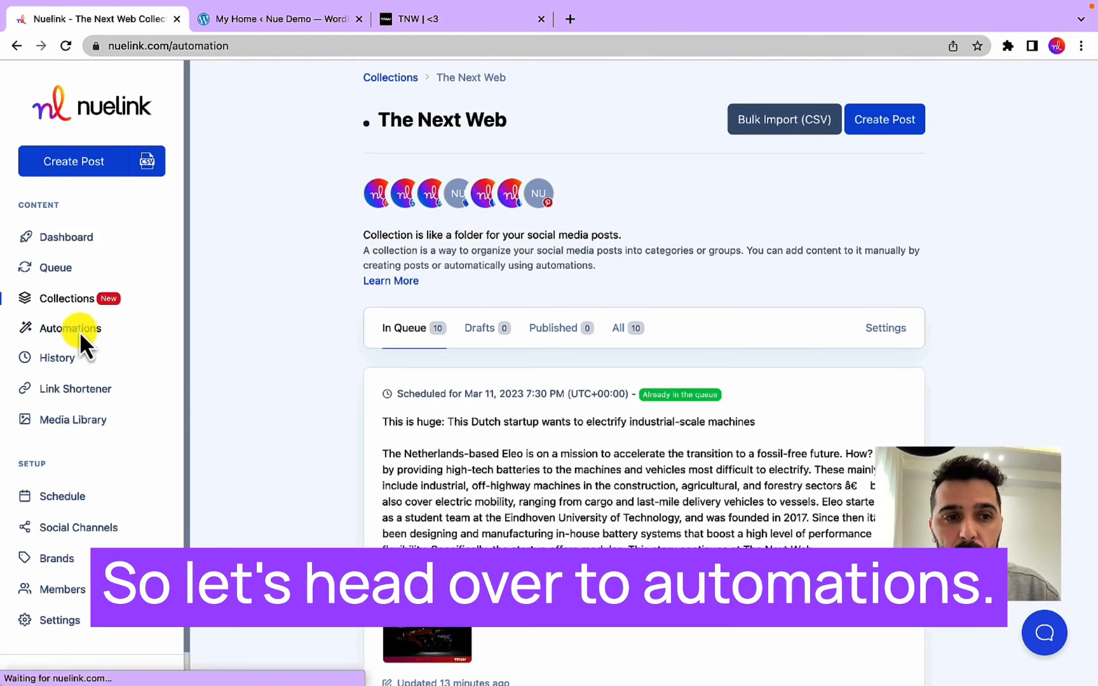
click(69, 328)
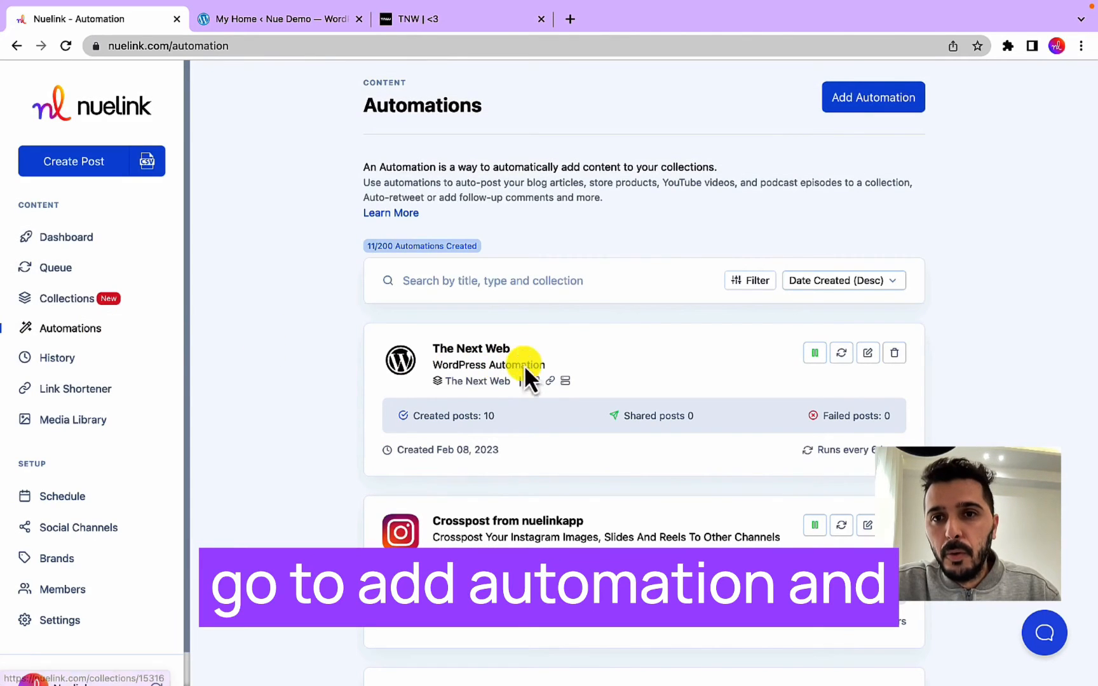
click(873, 97)
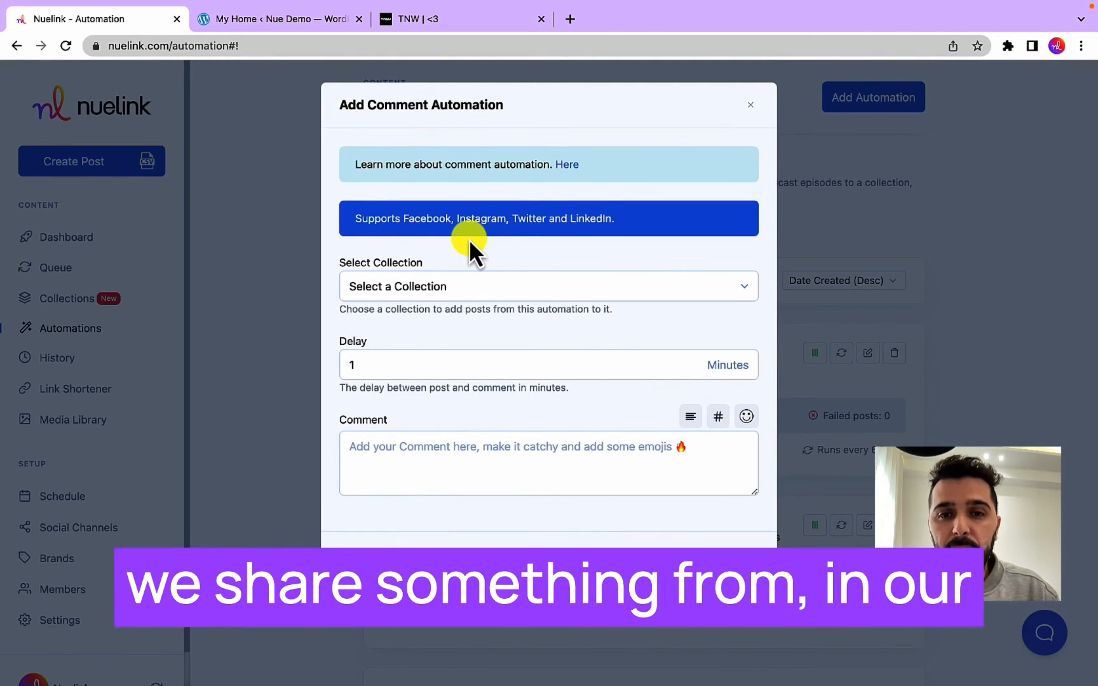
click(548, 286)
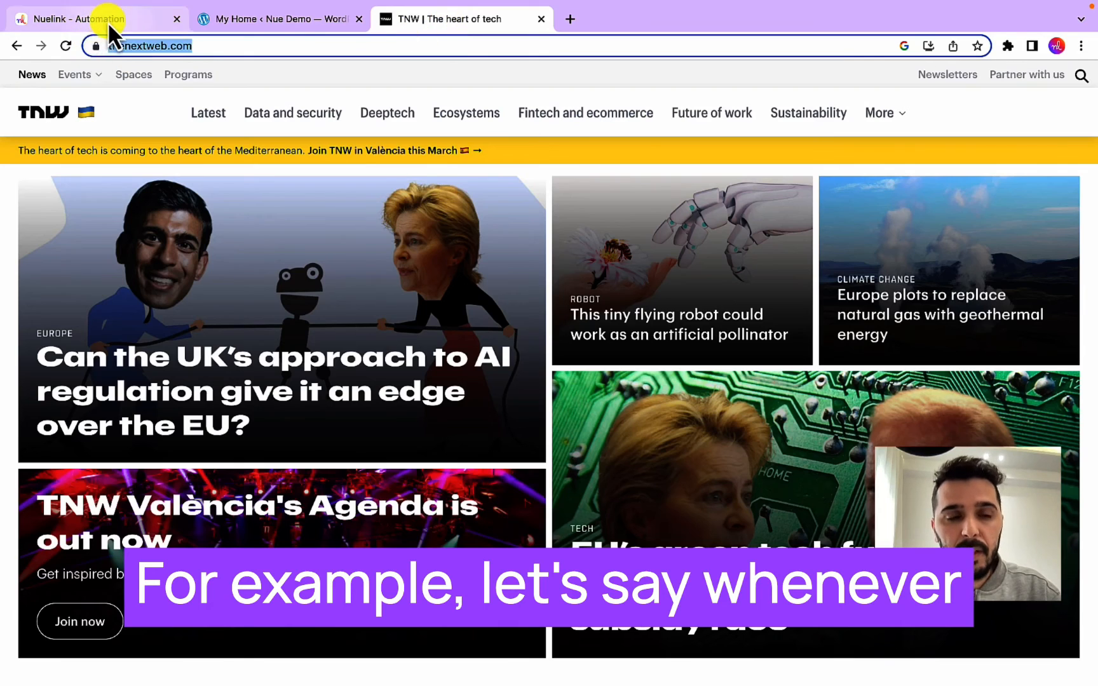
Save a comment automation reading 'If you like this article, check out more on our website here:'
click(76, 18)
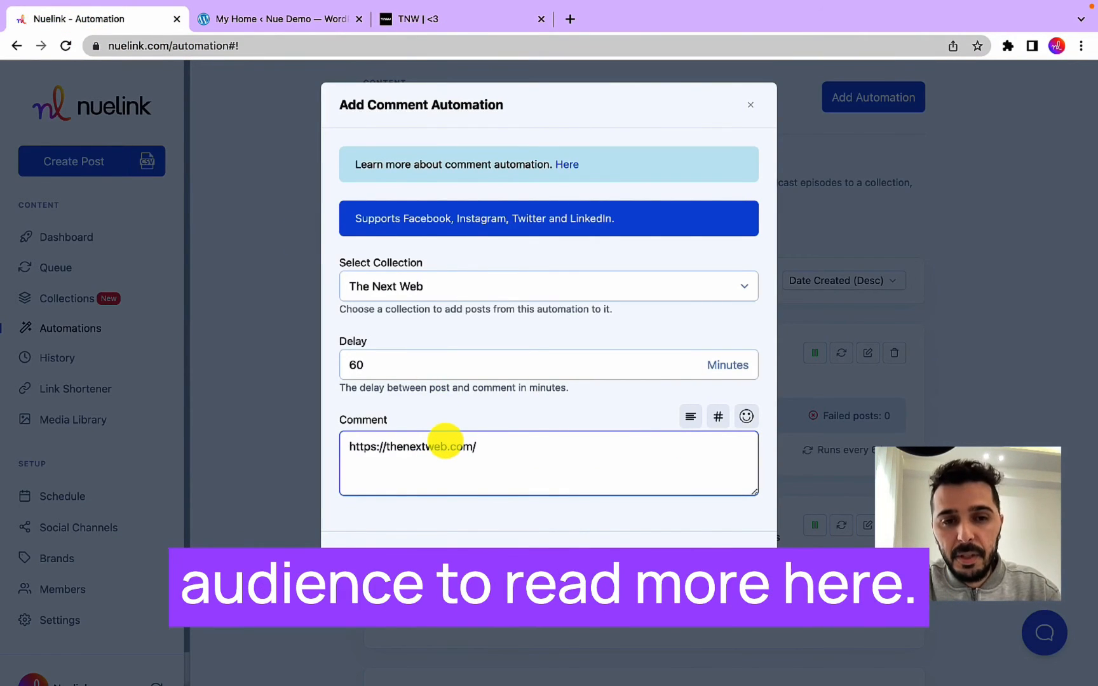
text(If)
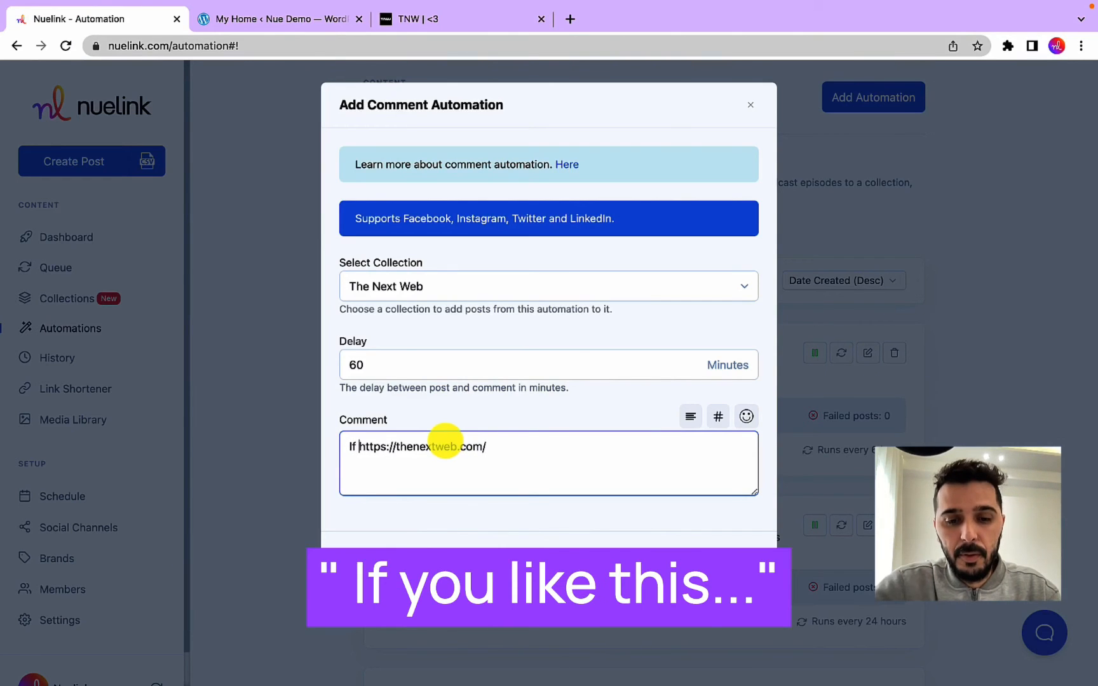
text(you like)
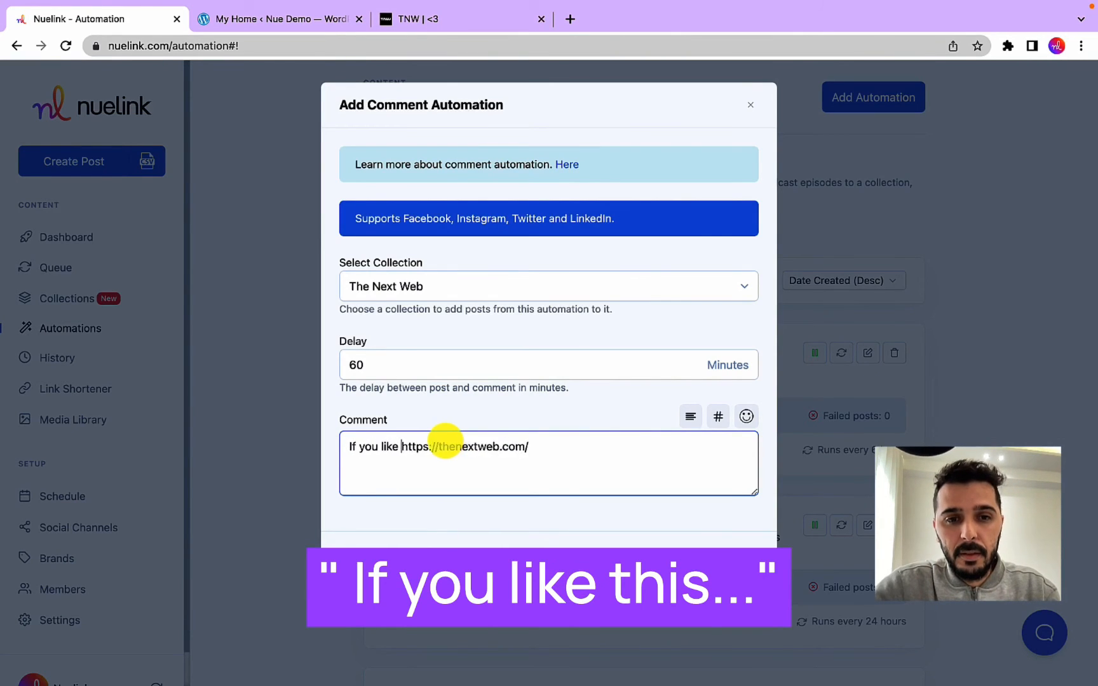
text(article,)
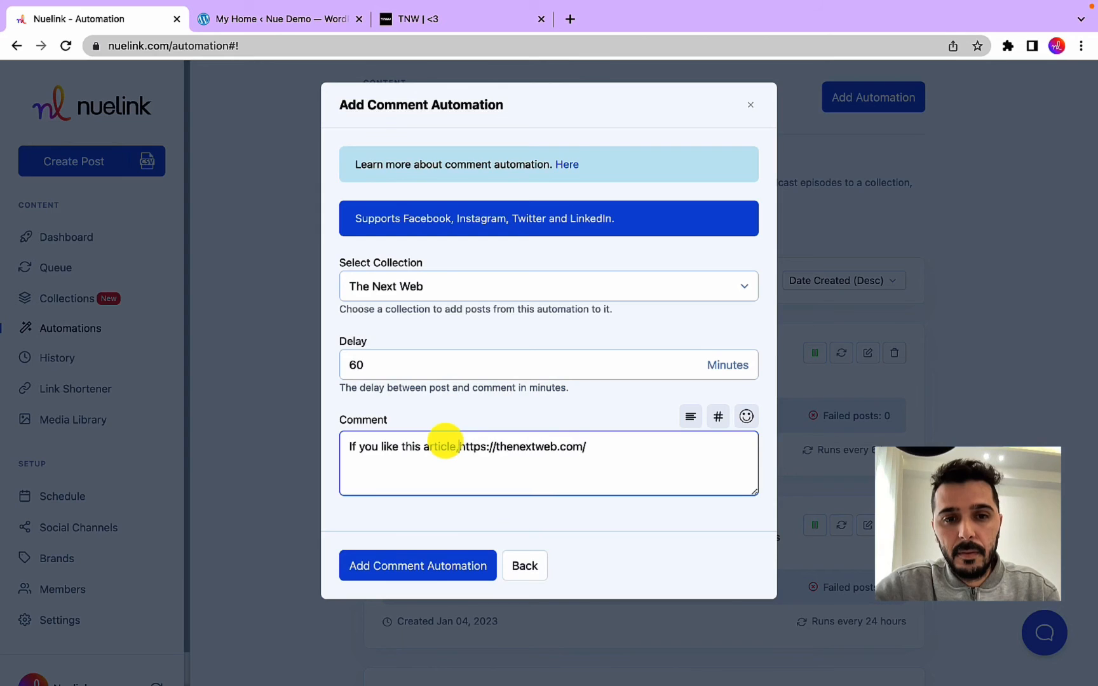
text(check out more on our website here:)
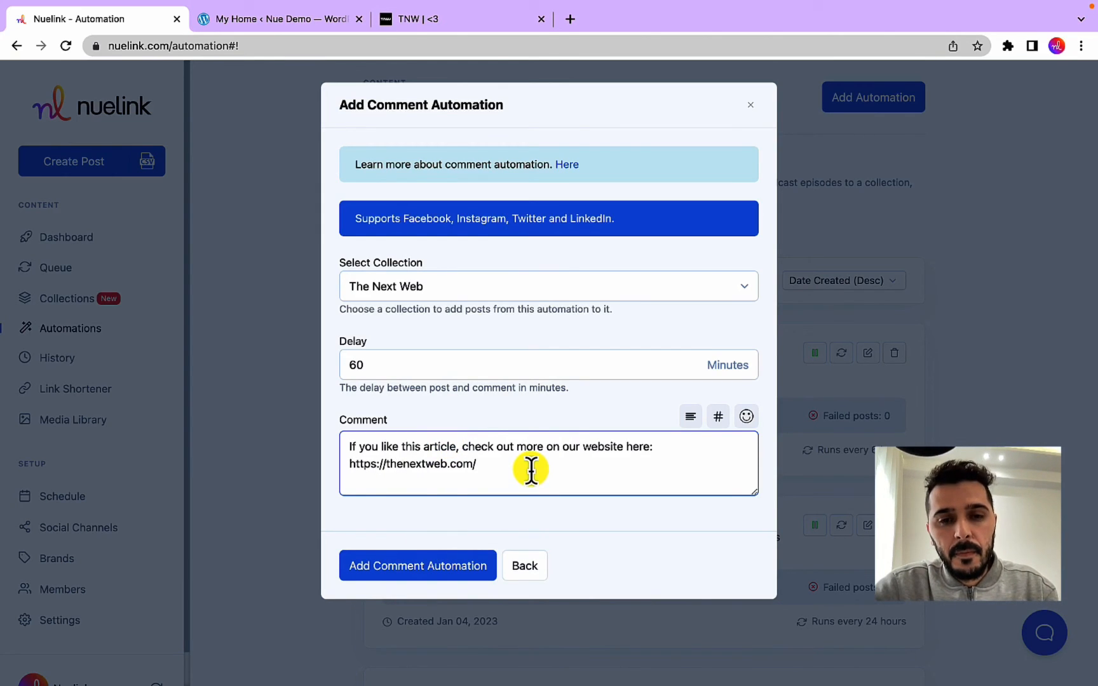
click(418, 566)
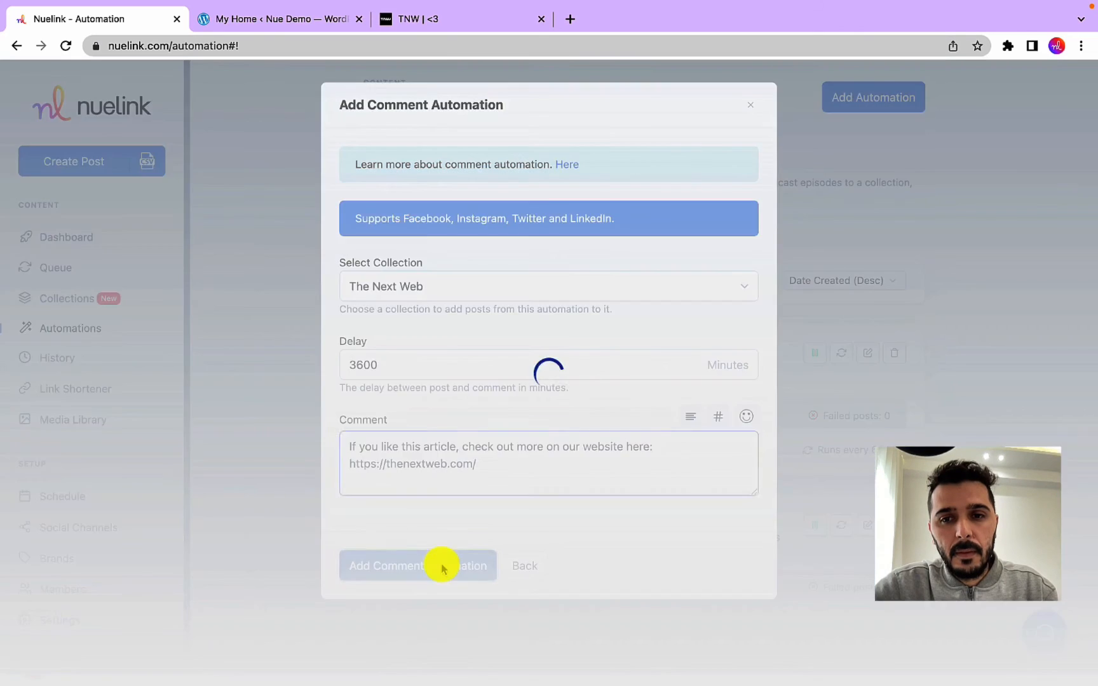
click(418, 566)
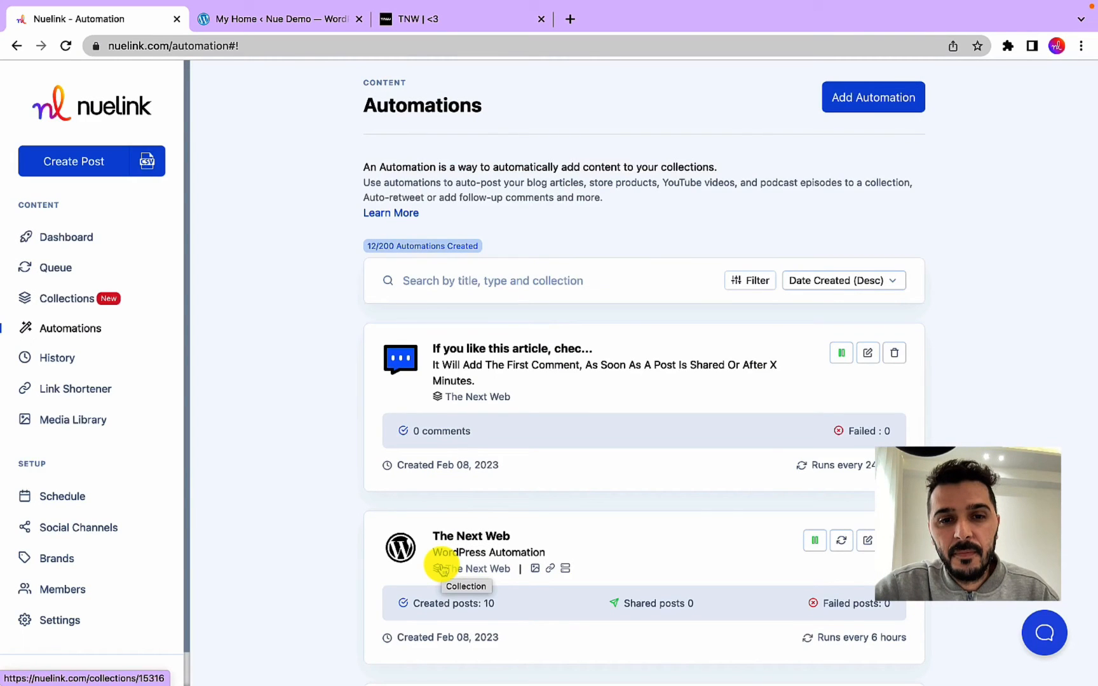
mouse_move(60, 304)
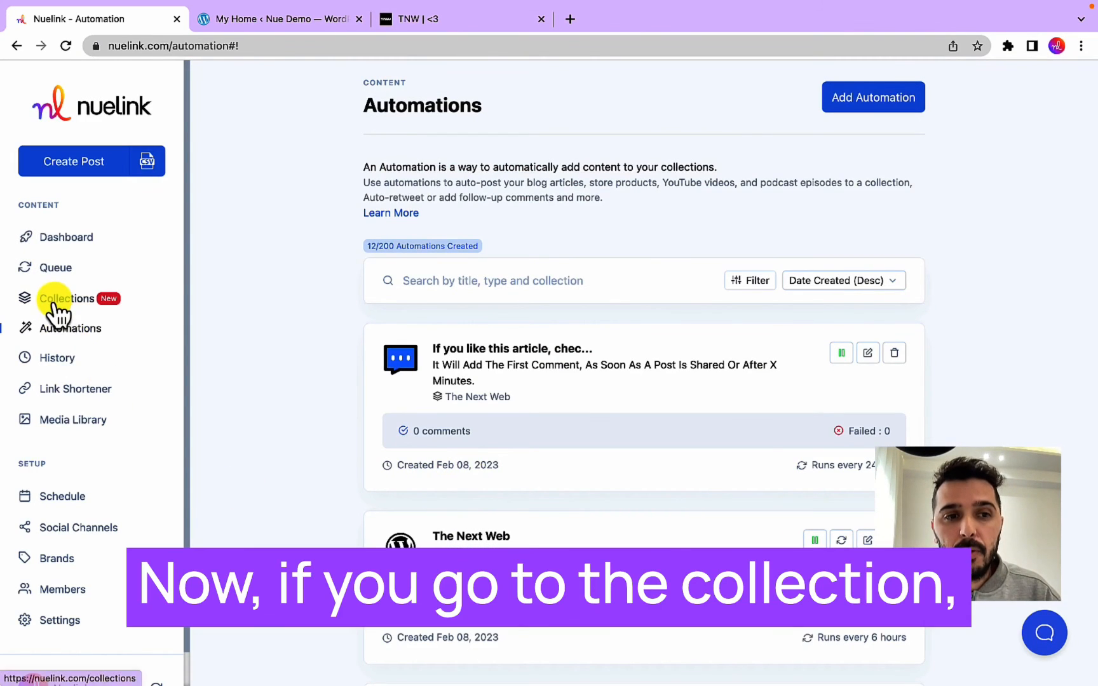
Review The Next Web collection's queued posts and their short links, then open Link Shortener
click(66, 299)
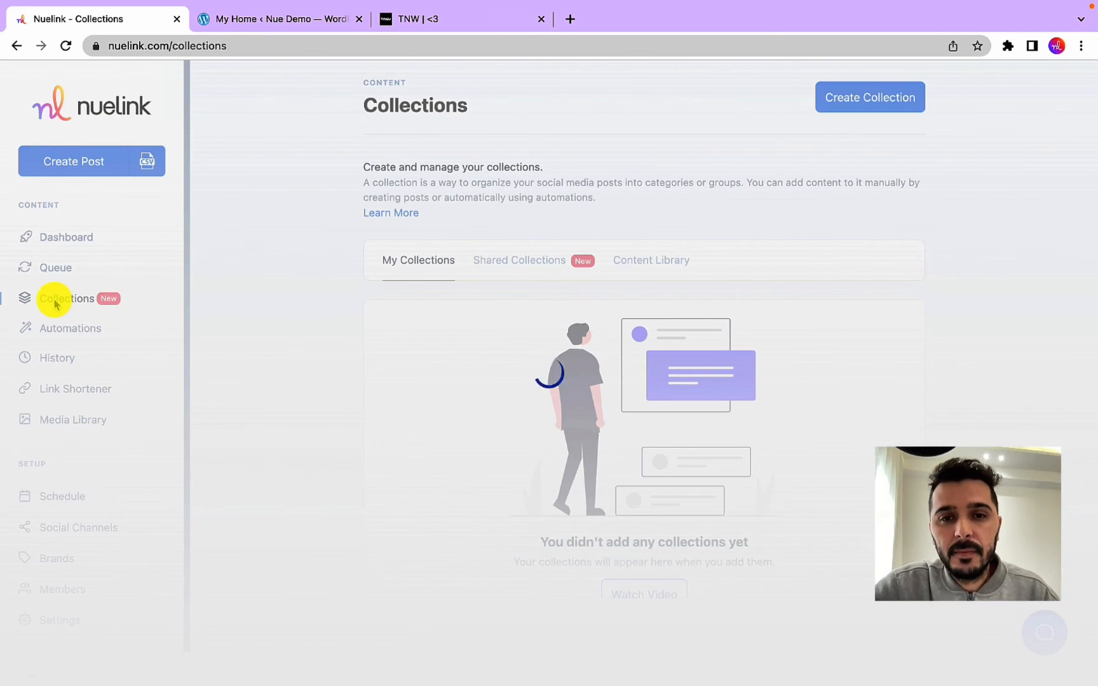
click(66, 299)
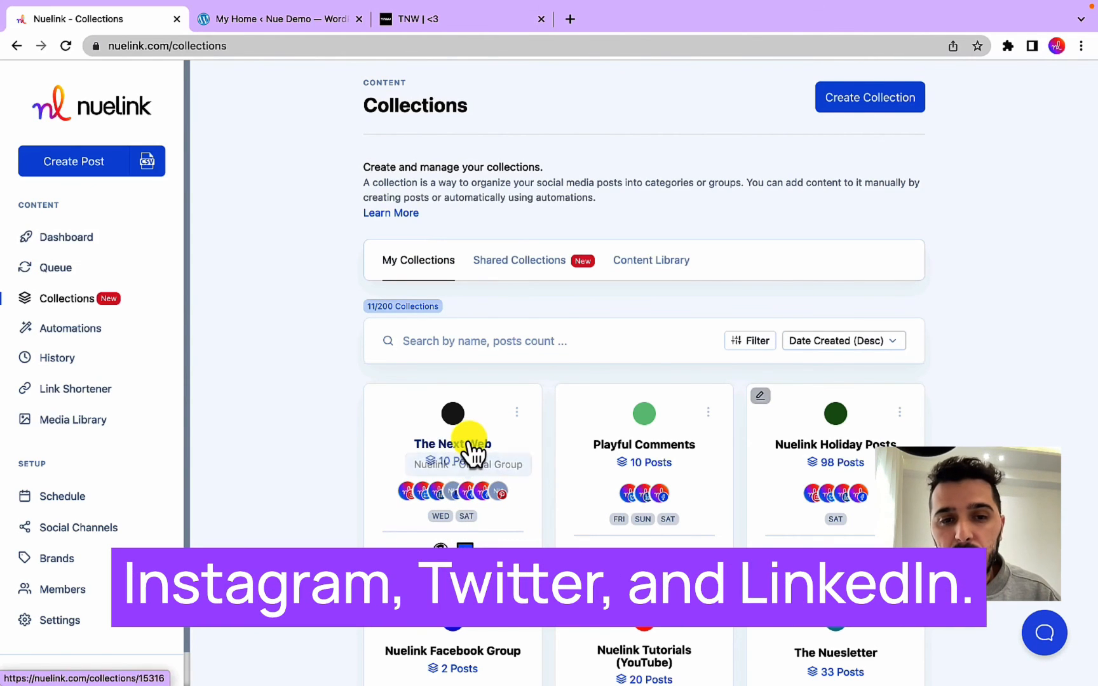
click(452, 444)
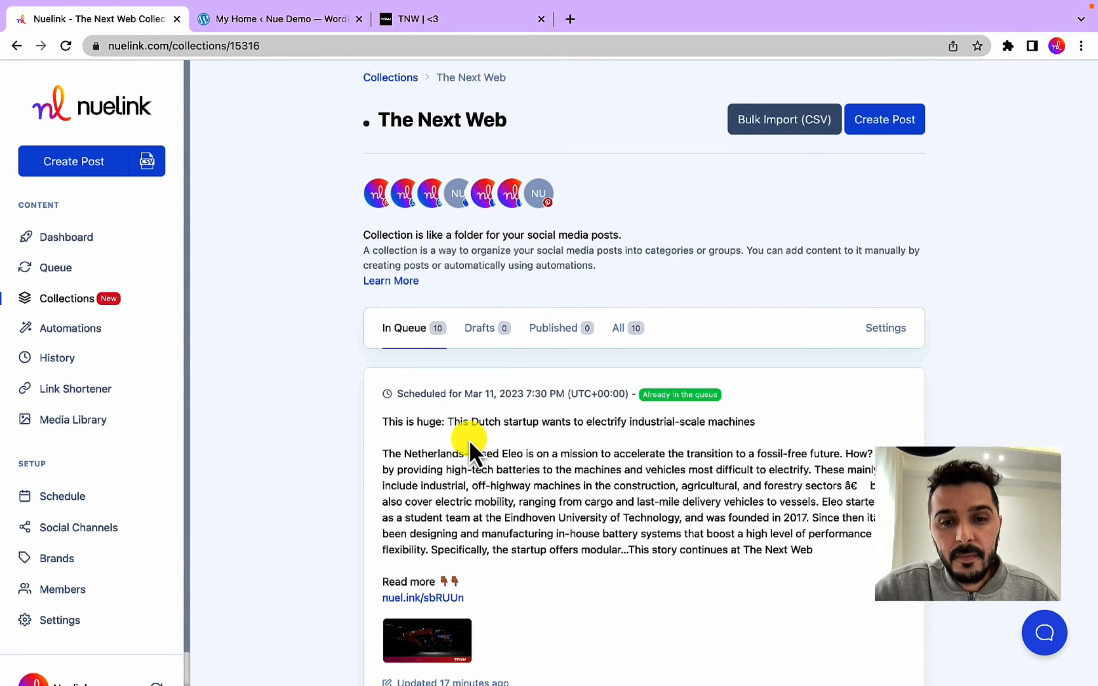
scroll(down, 3)
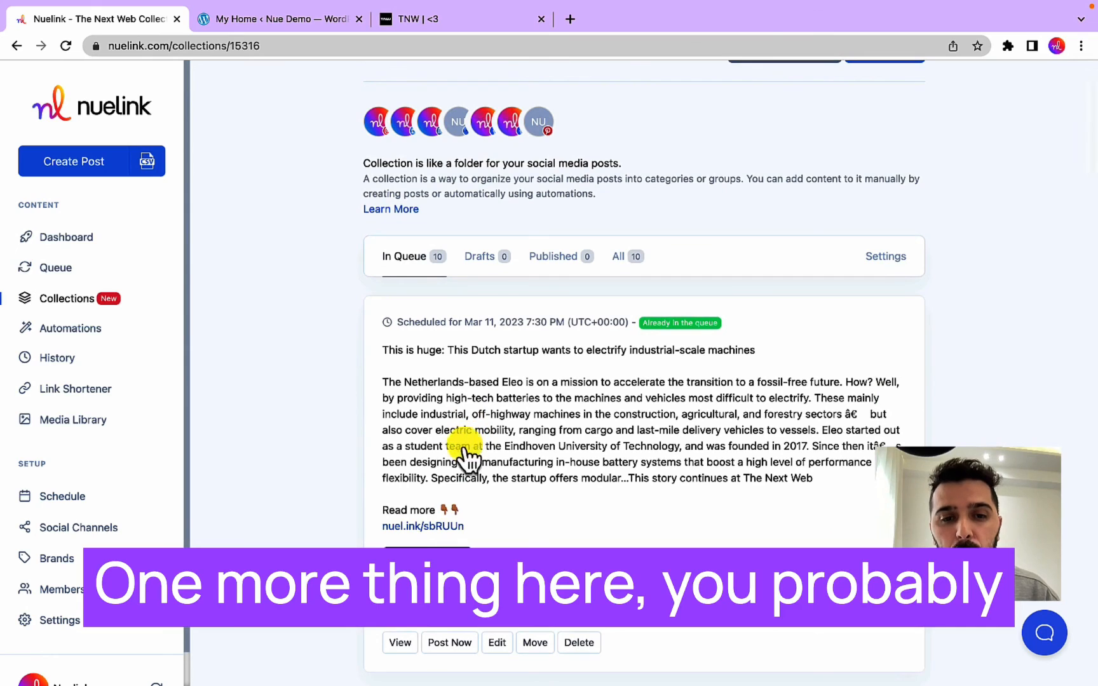
mouse_move(402, 532)
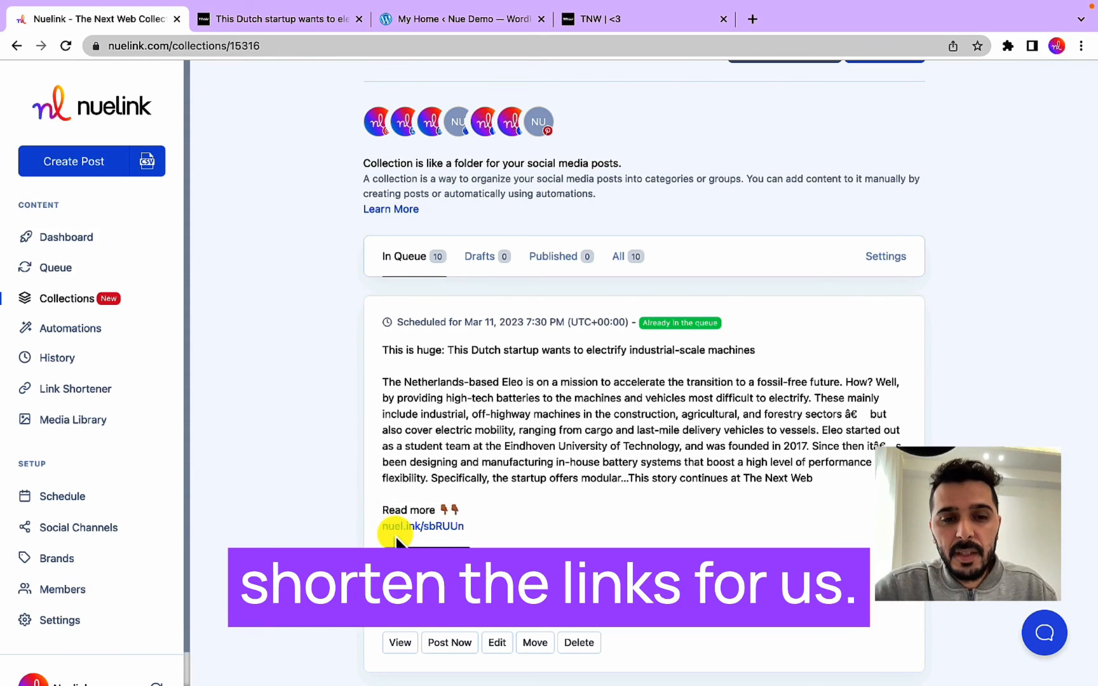
click(75, 389)
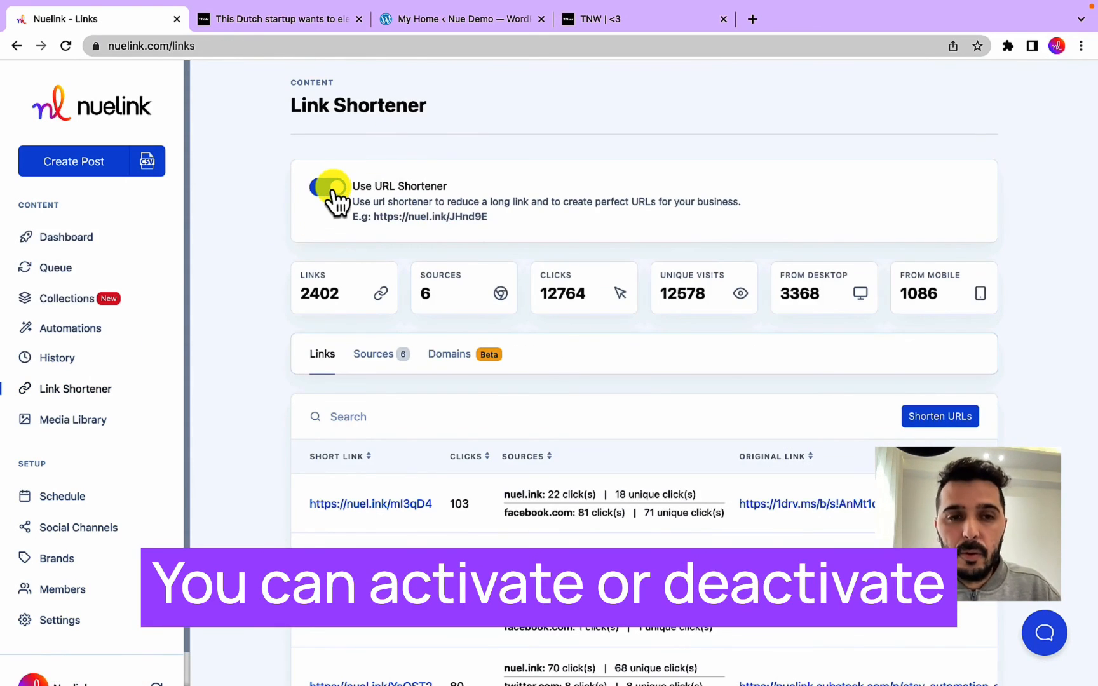
click(327, 187)
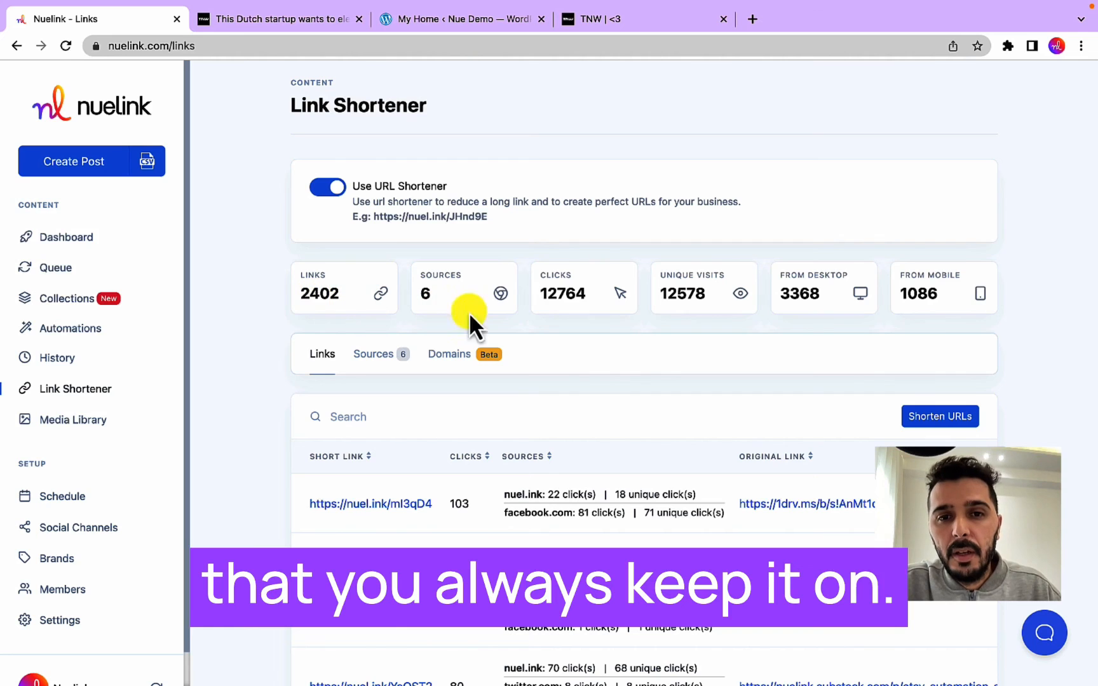
mouse_move(563, 293)
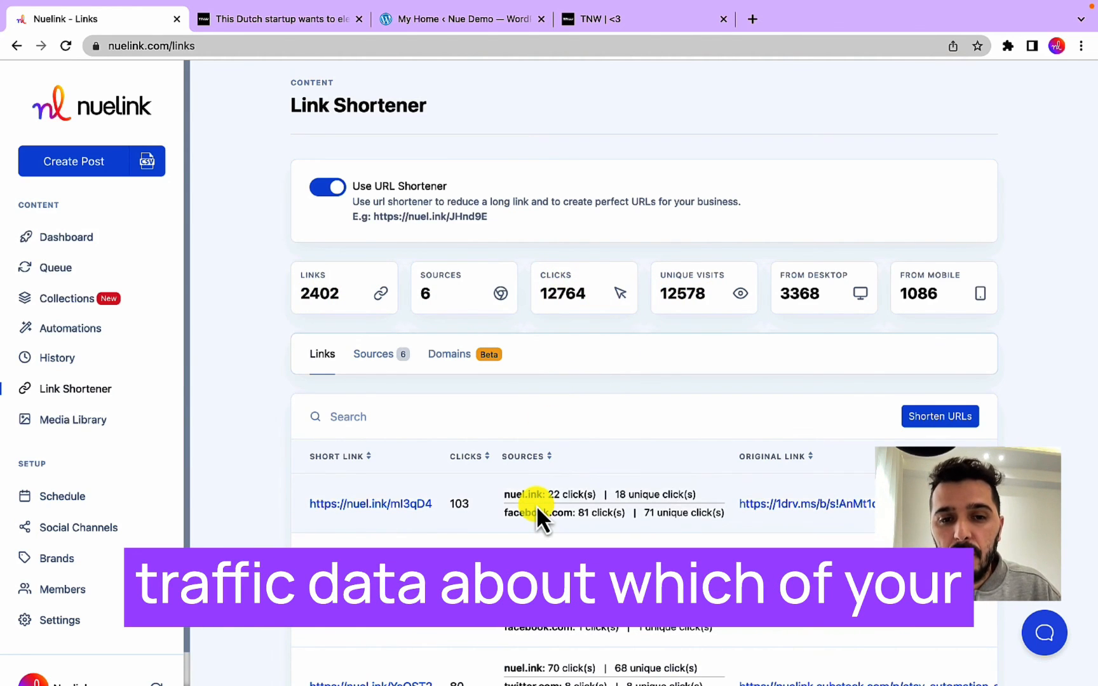
scroll(down, 3)
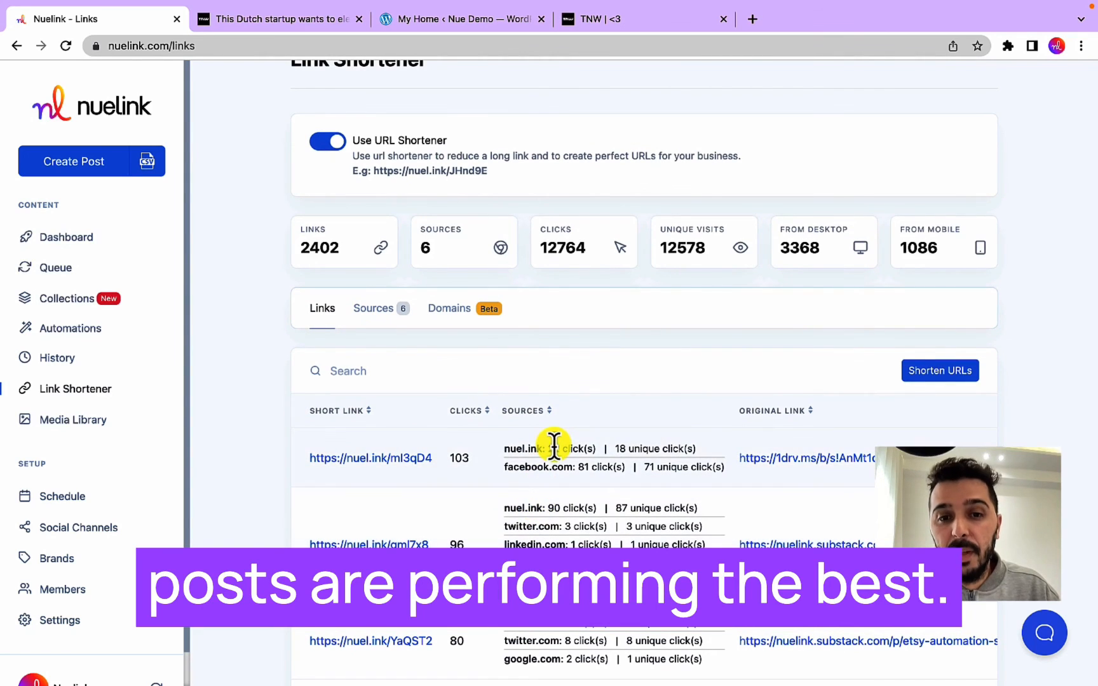